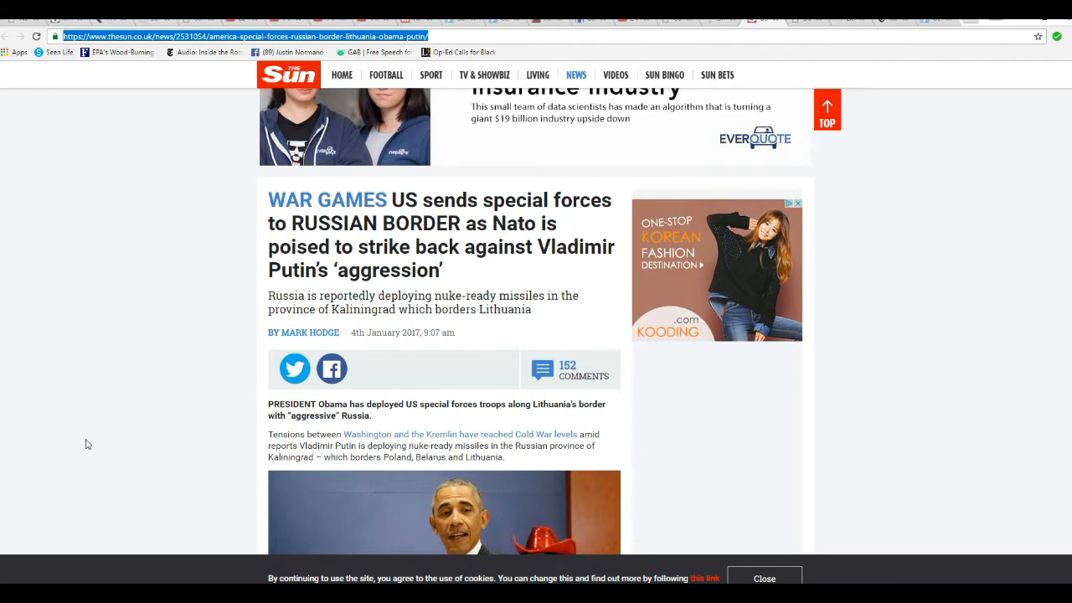
Step: Read The Sun article's lead paragraphs on US special forces at Lithuania's Russian border
scroll(down, 3)
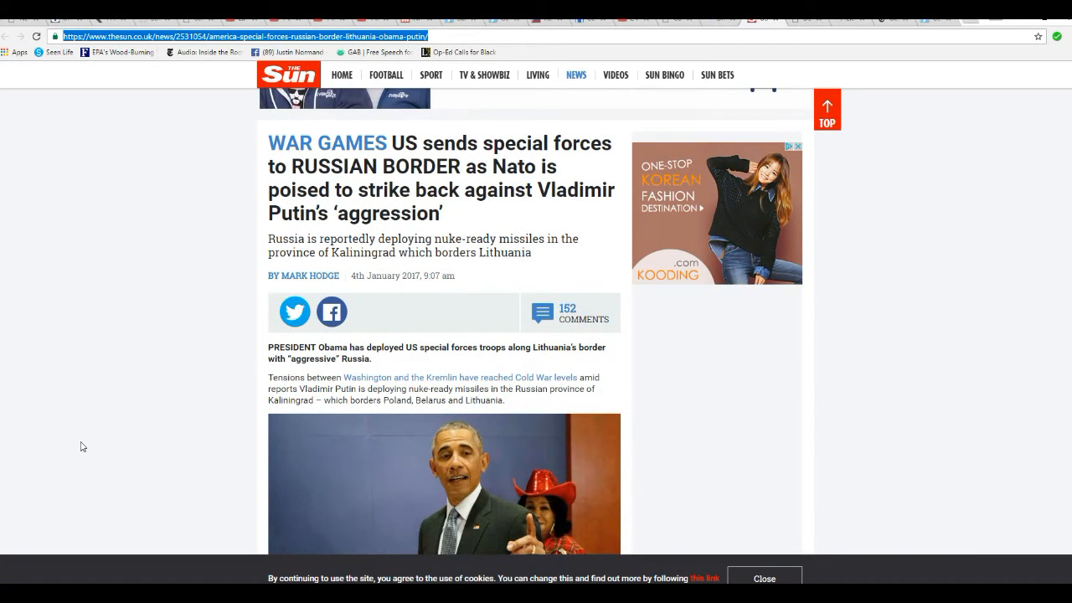
mouse_move(186, 350)
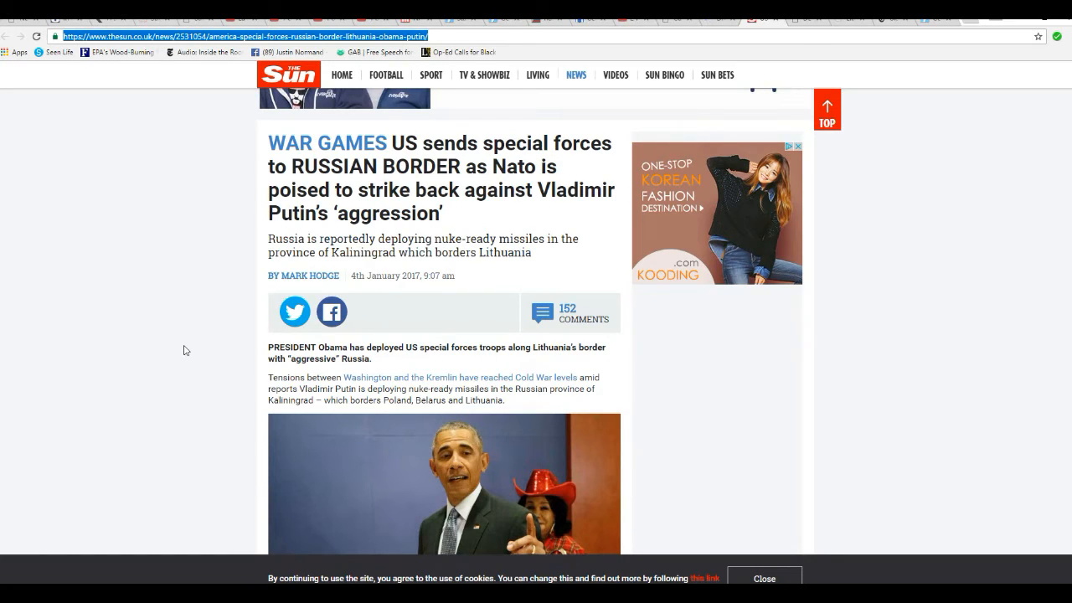
scroll(down, 3)
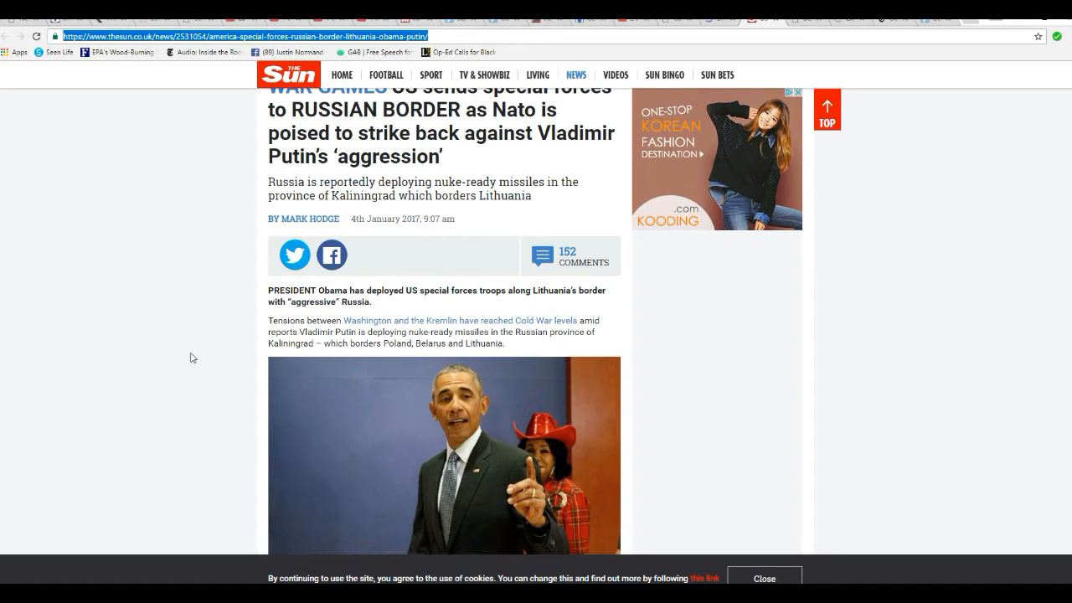
scroll(down, 3)
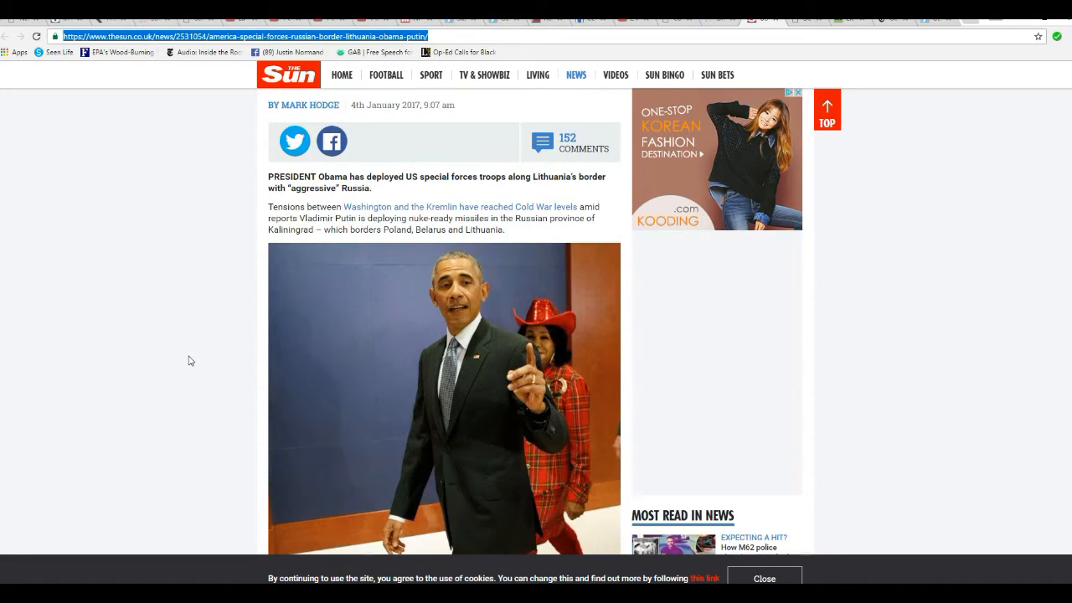
mouse_move(192, 386)
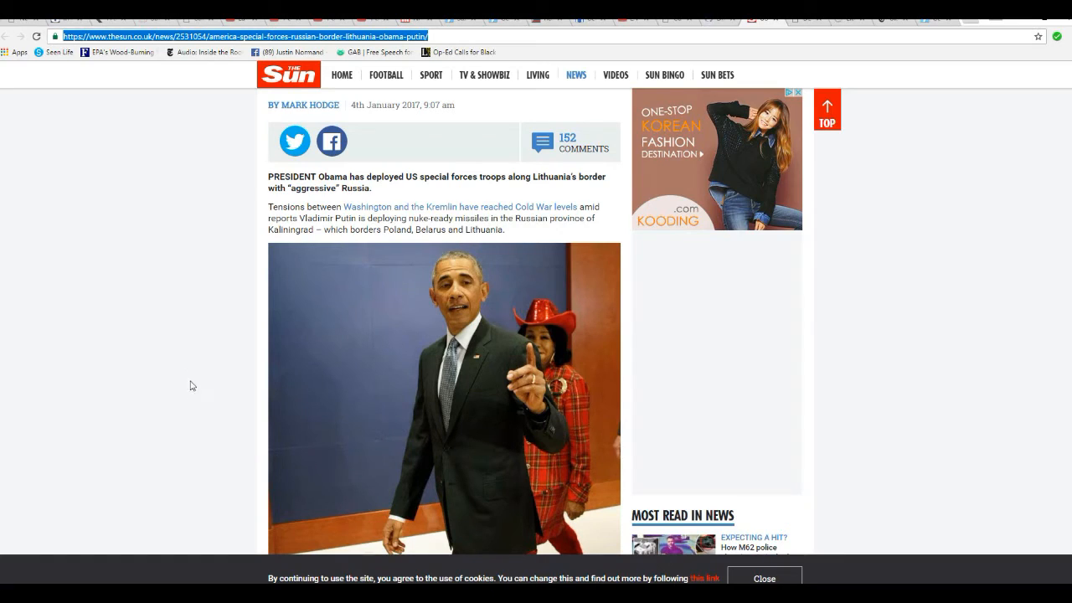
mouse_move(216, 331)
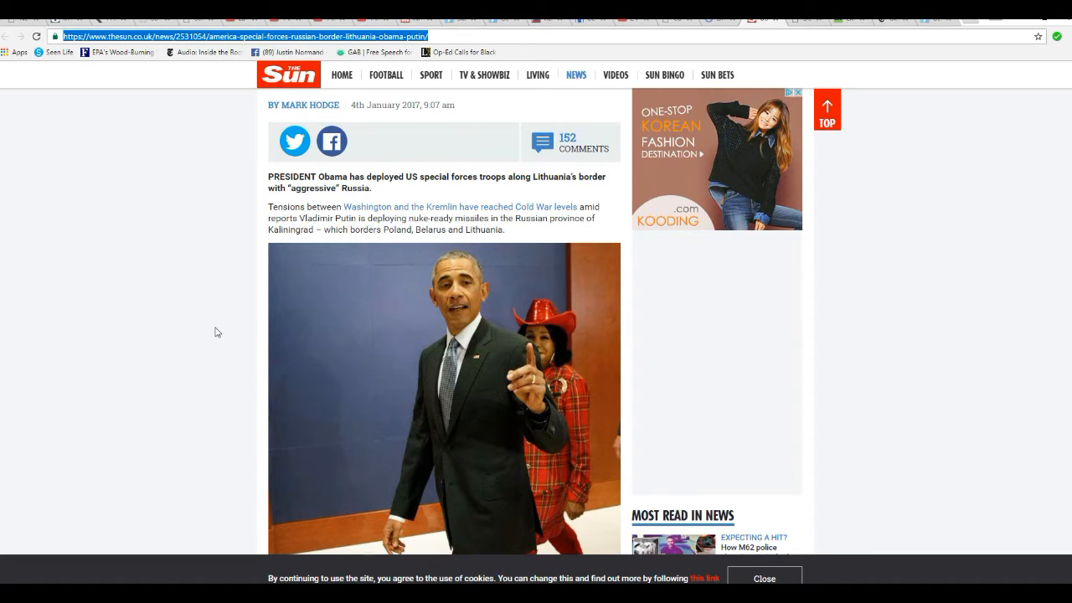
mouse_move(233, 300)
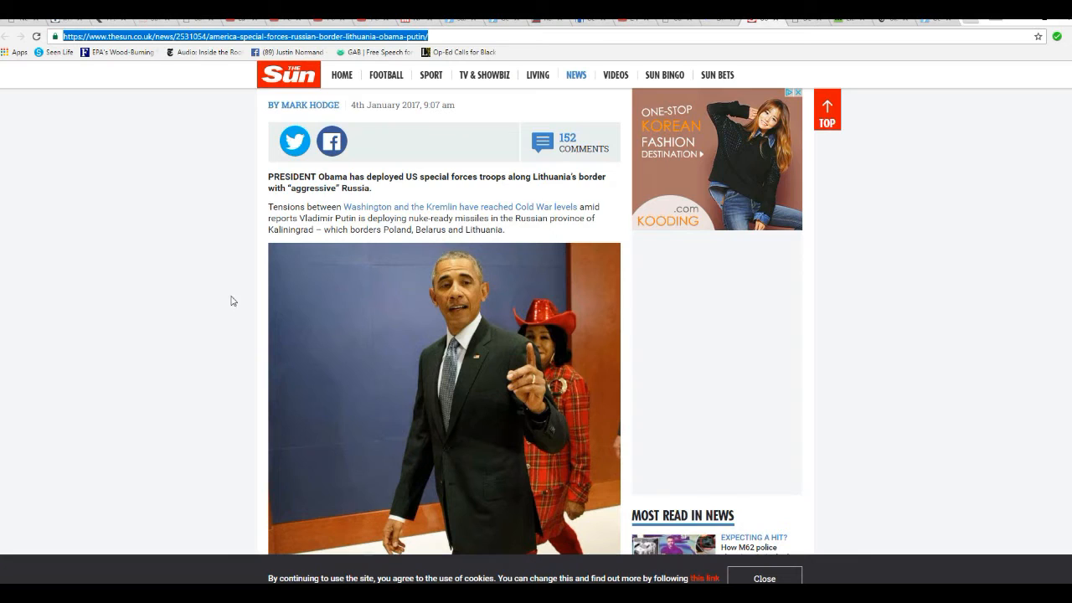
Step: Read past the photo caption to the defence ministry spokeswoman's quotes and Related Stories
scroll(down, 3)
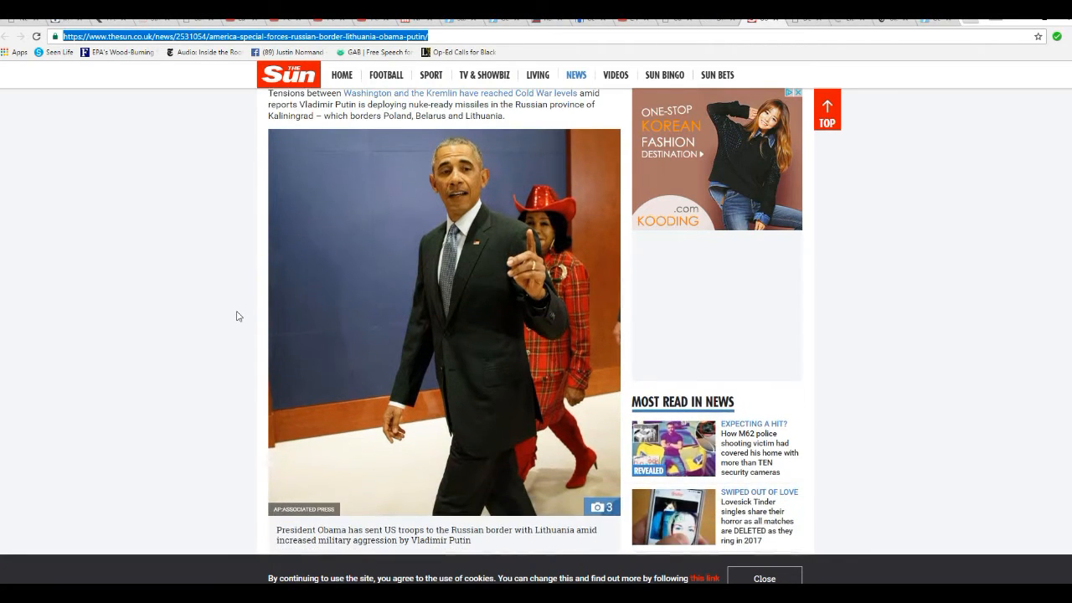
scroll(down, 3)
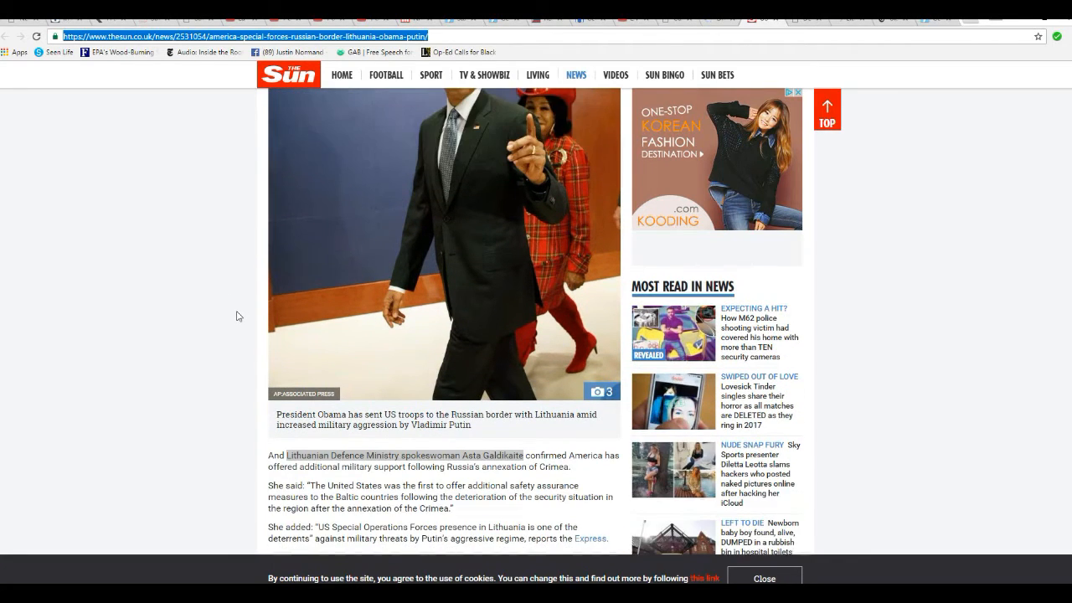
scroll(down, 3)
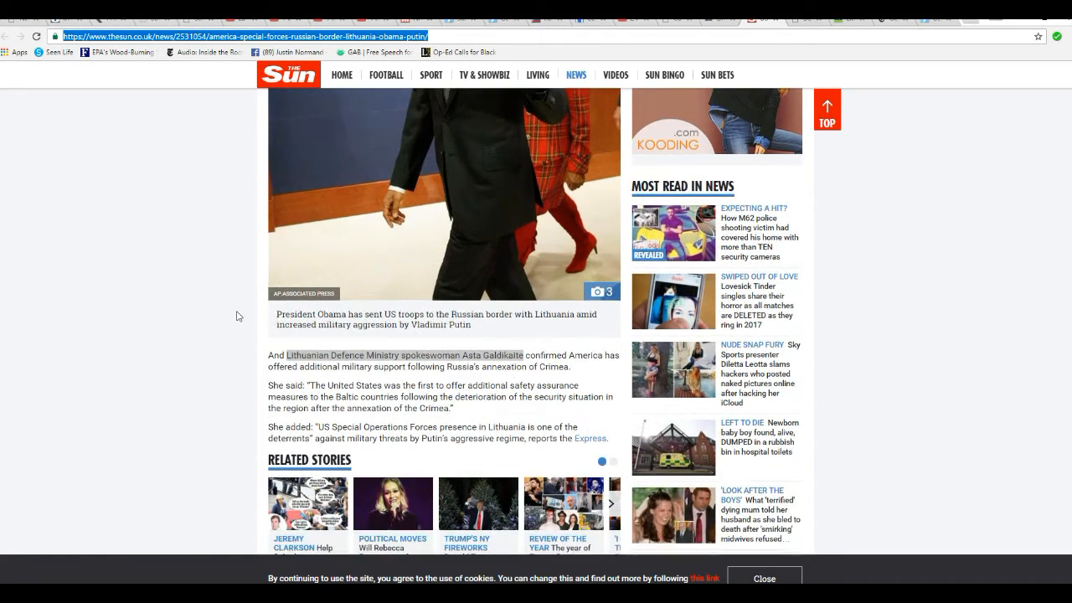
scroll(down, 3)
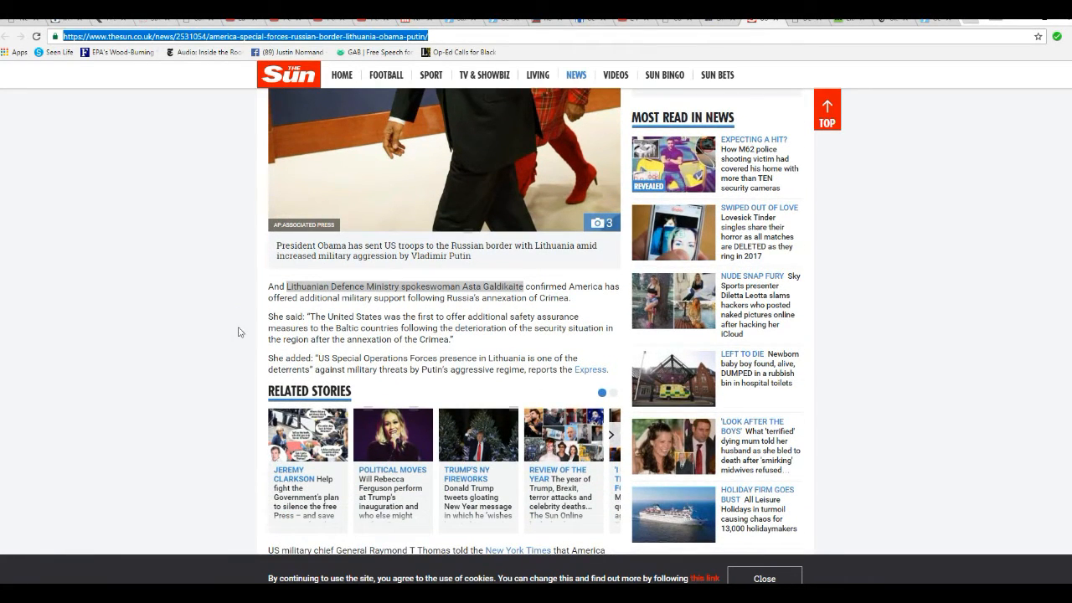
mouse_move(212, 318)
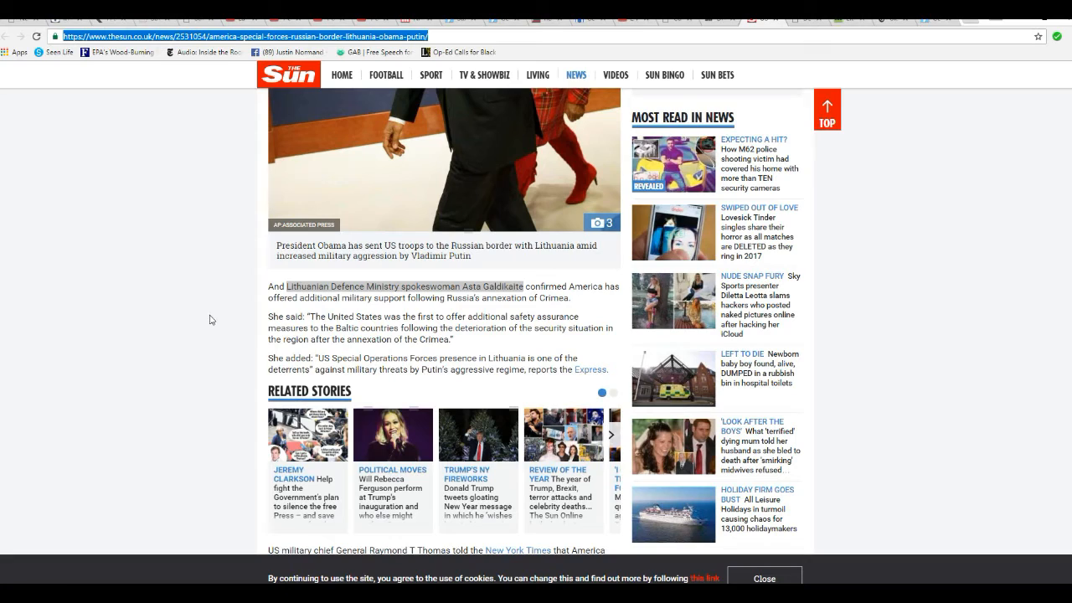
mouse_move(225, 356)
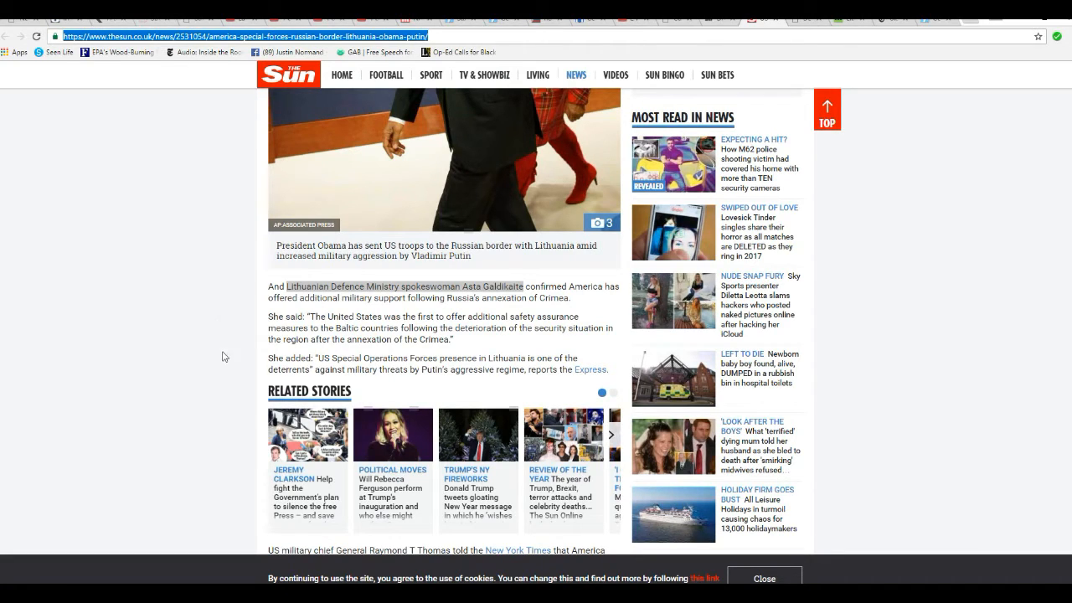
mouse_move(149, 338)
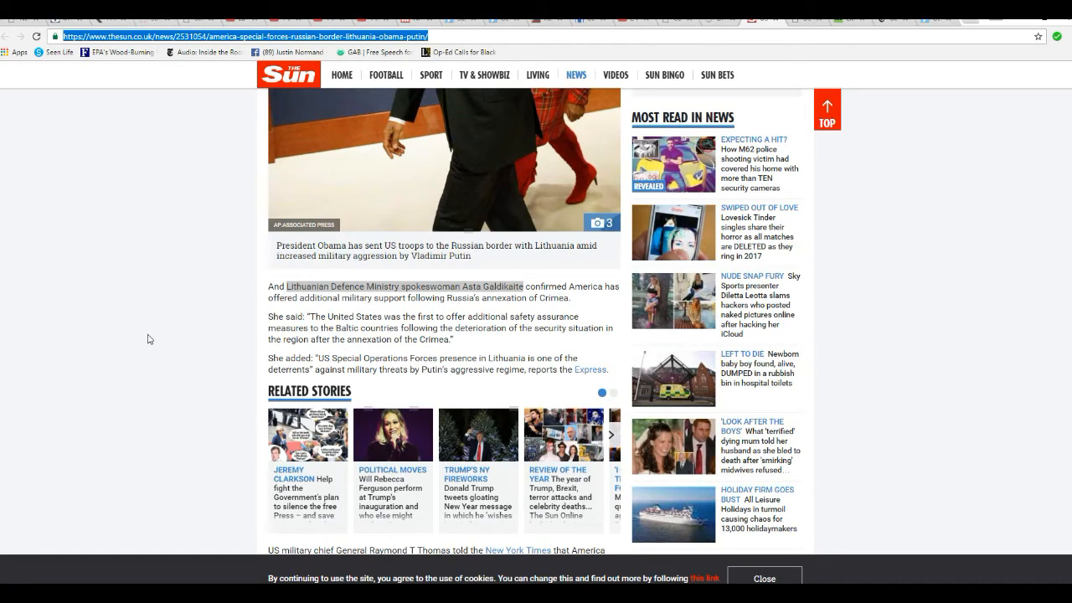
mouse_move(235, 302)
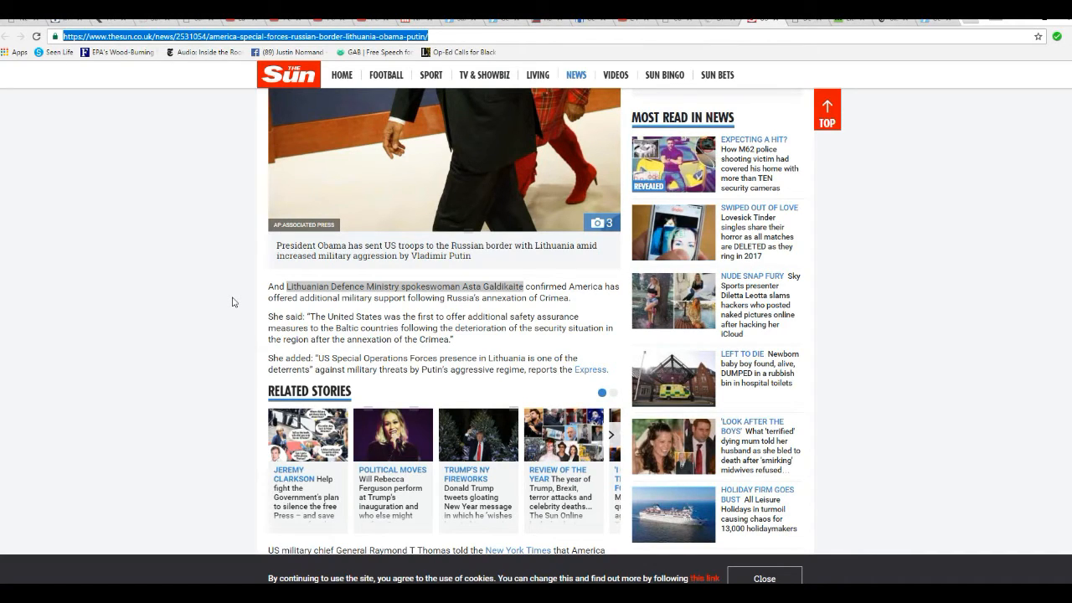
mouse_move(220, 311)
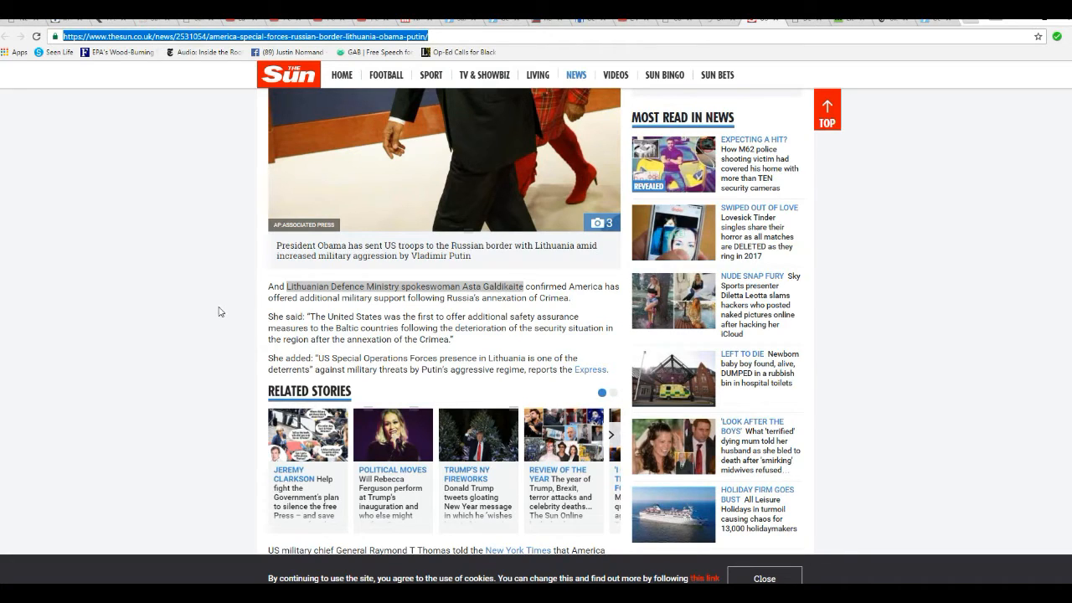
mouse_move(236, 314)
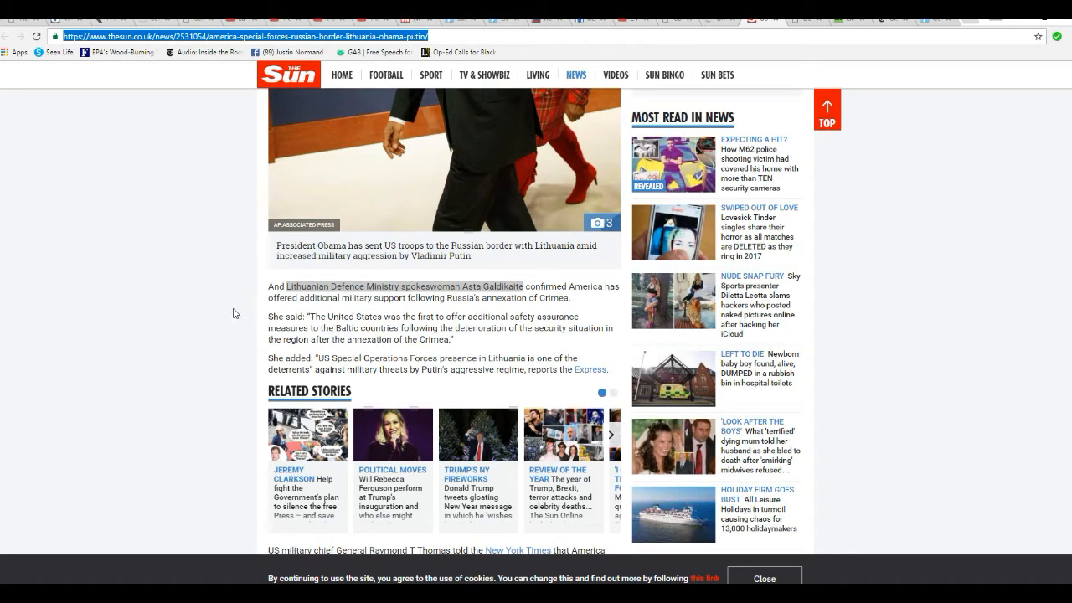
mouse_move(263, 385)
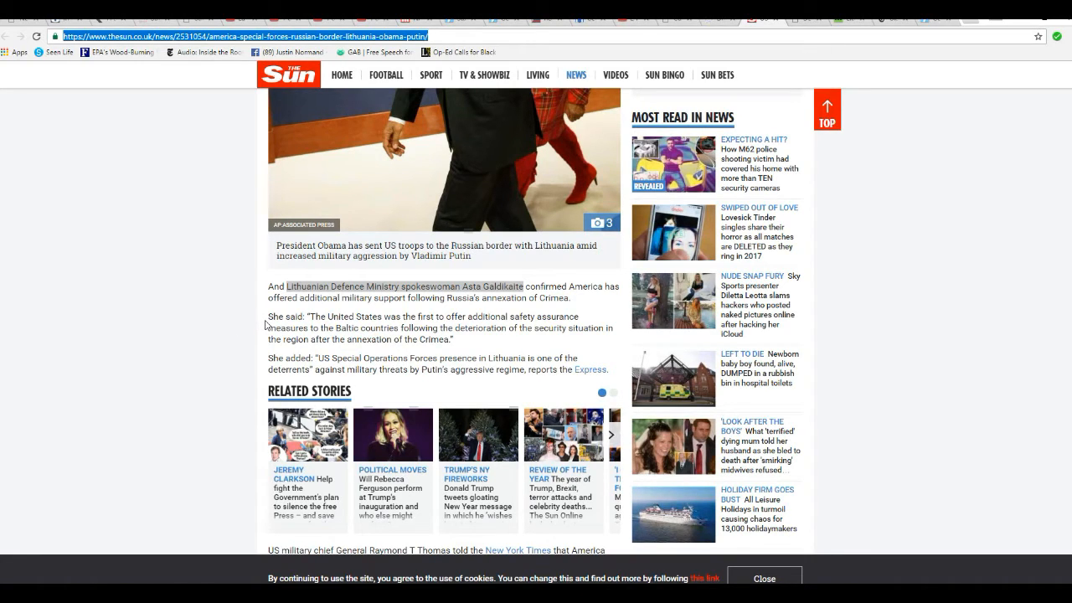
mouse_move(468, 348)
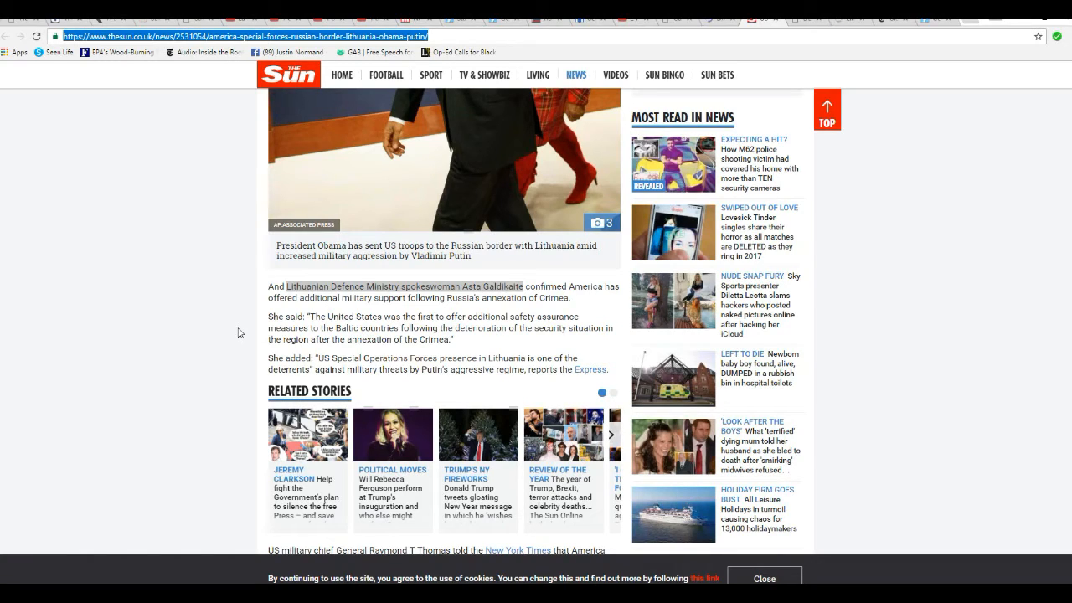
mouse_move(234, 351)
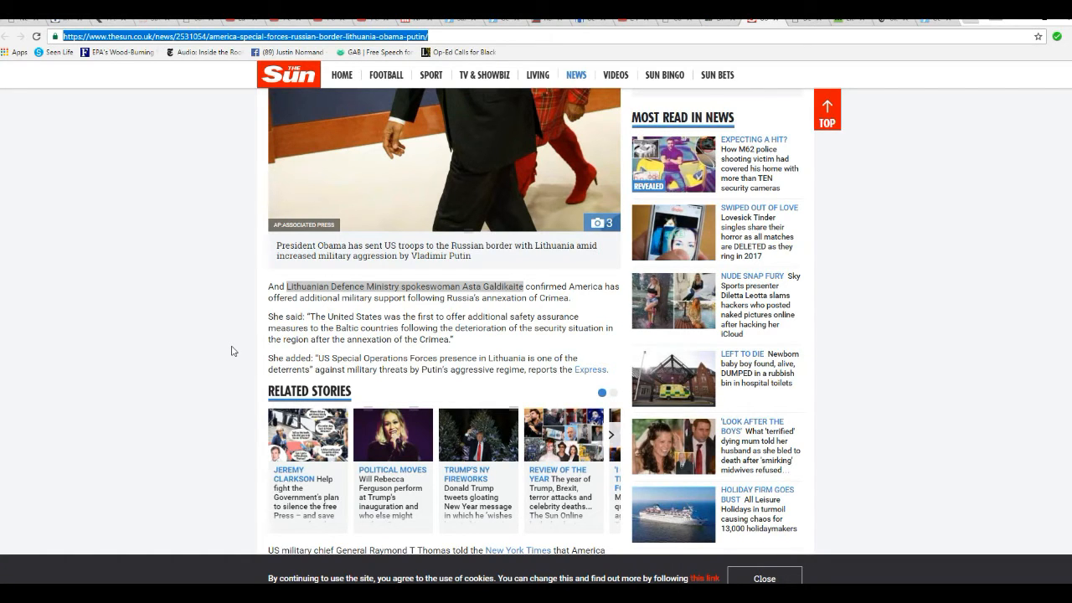
Step: Read General Thomas's New York Times quotes and the Iskander missile passage
scroll(down, 3)
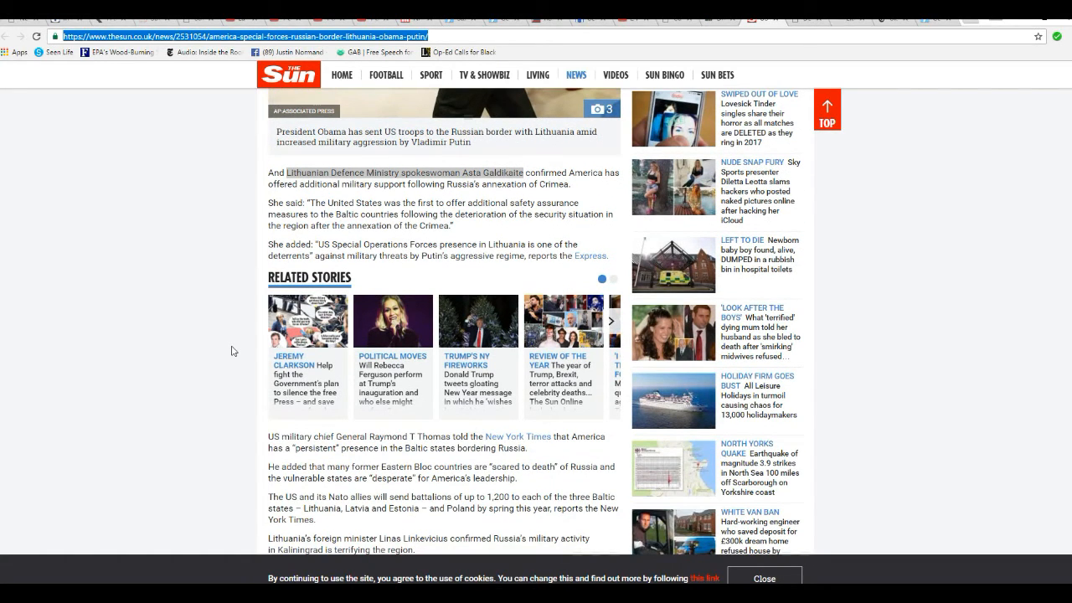
mouse_move(243, 404)
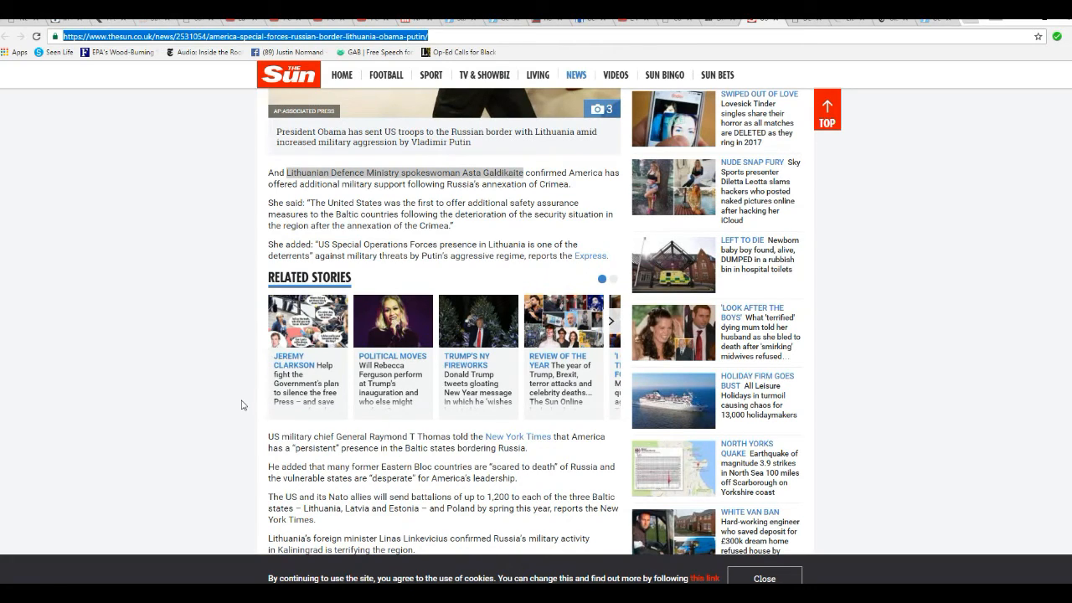
mouse_move(266, 419)
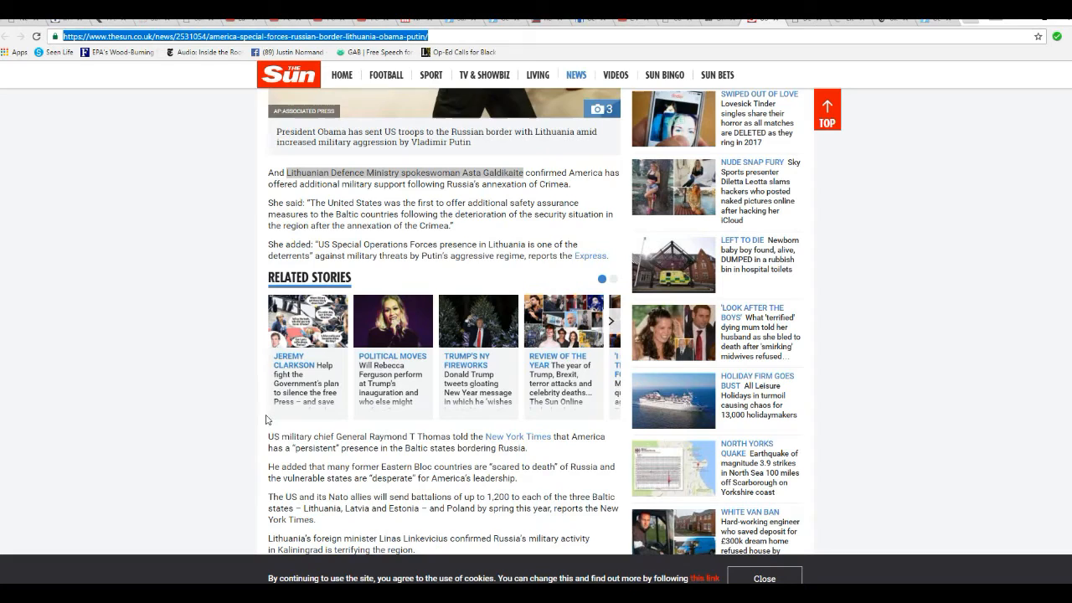
scroll(down, 3)
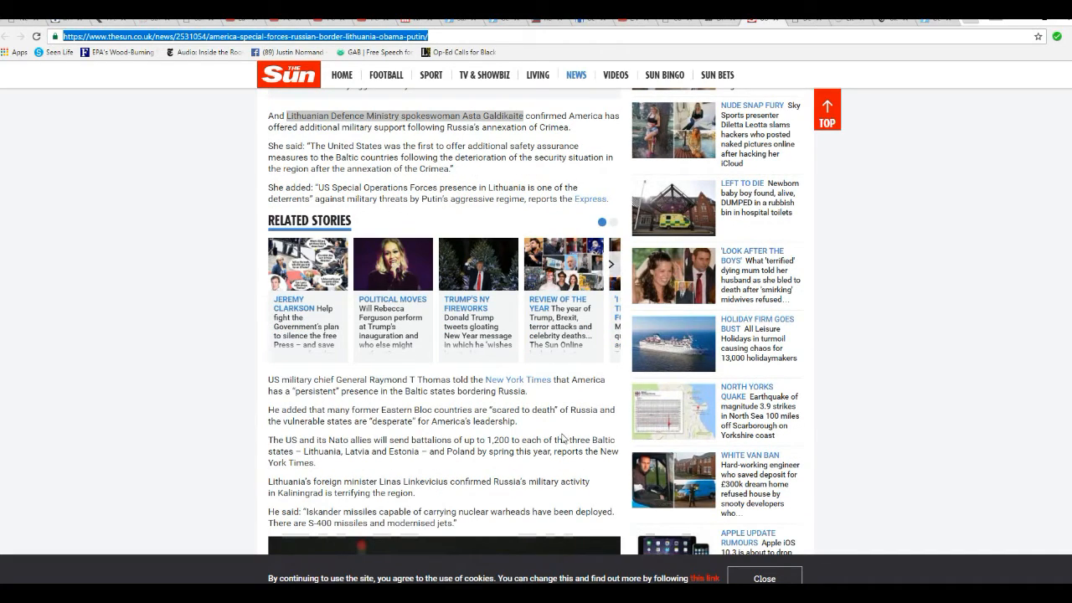
mouse_move(477, 403)
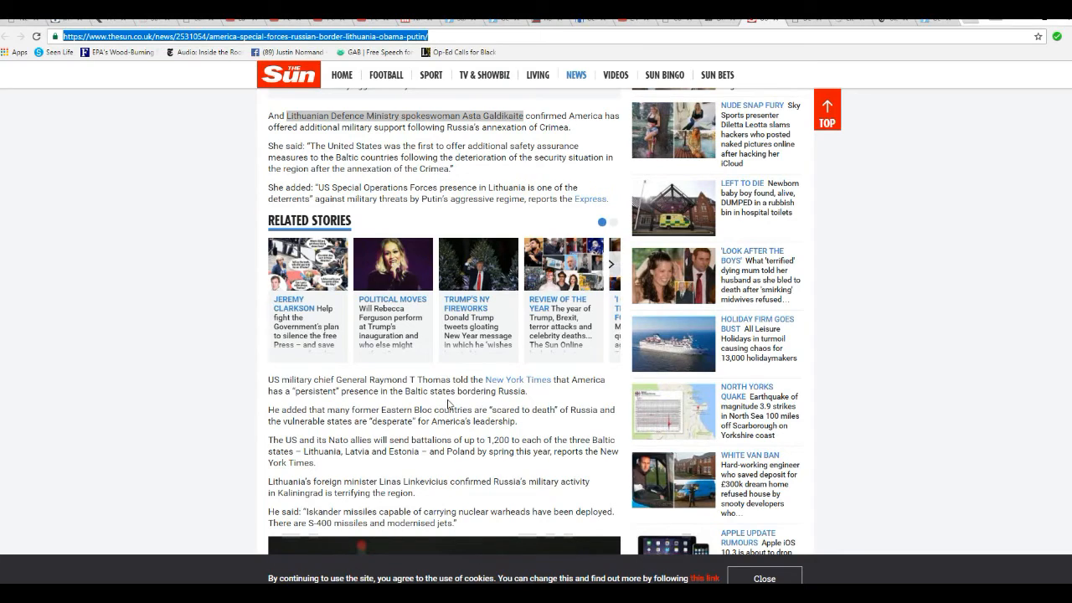
mouse_move(397, 363)
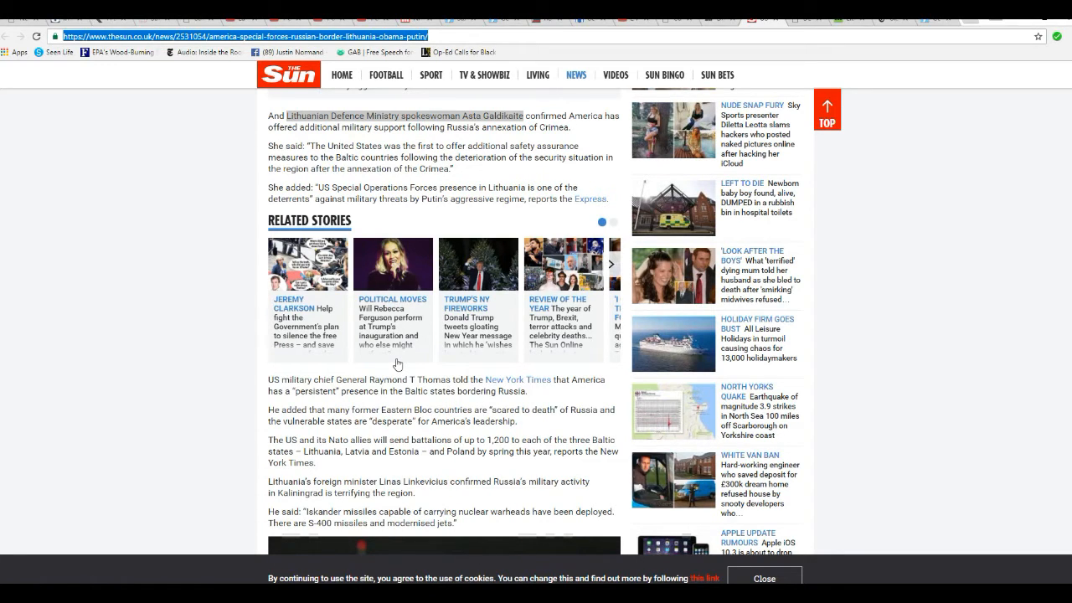
mouse_move(426, 404)
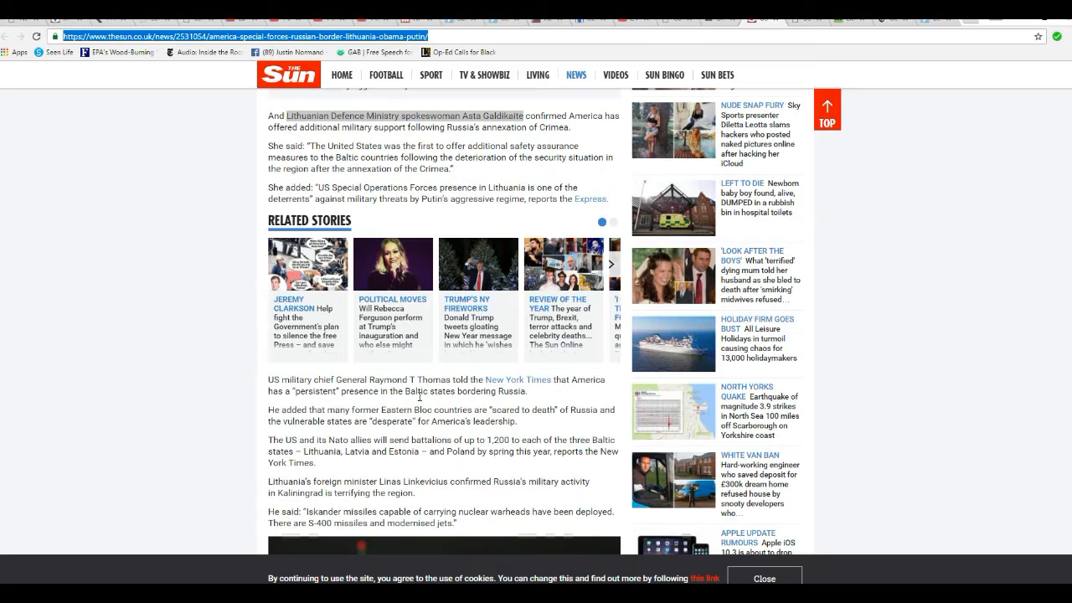
mouse_move(390, 430)
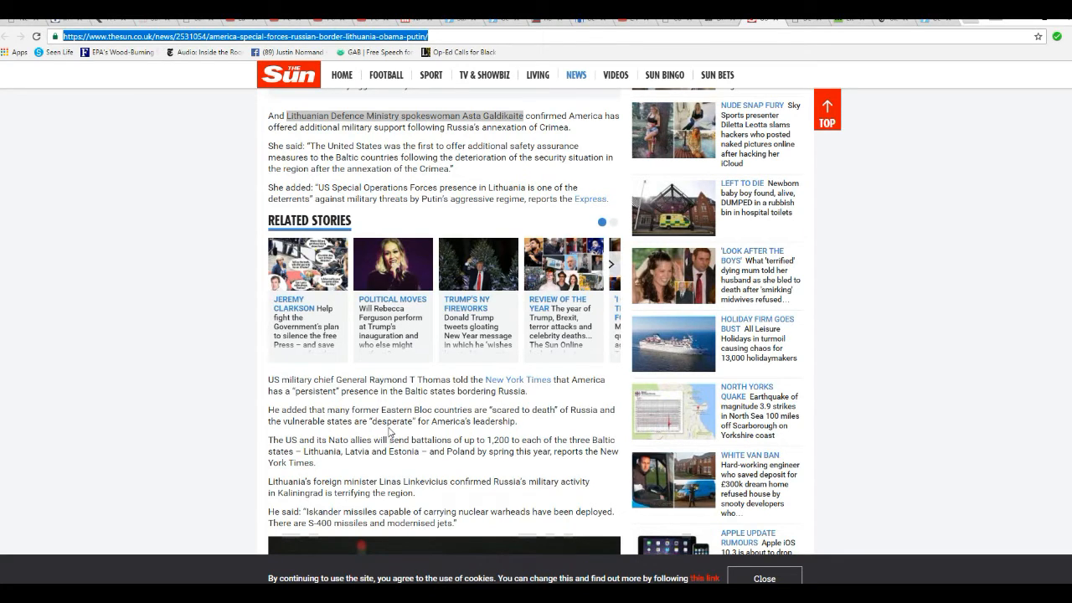
mouse_move(391, 424)
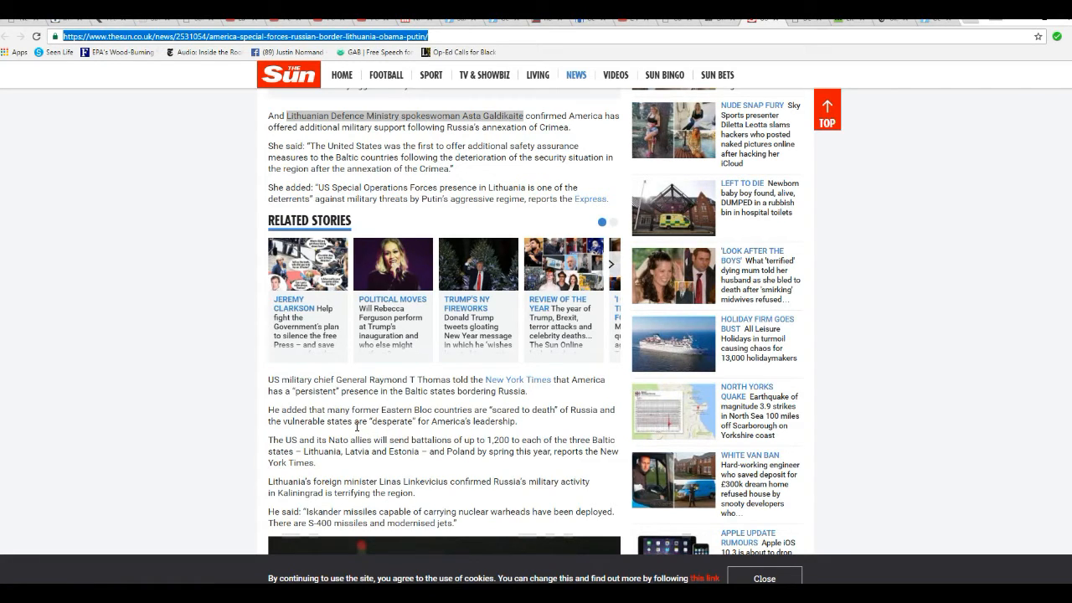
mouse_move(464, 467)
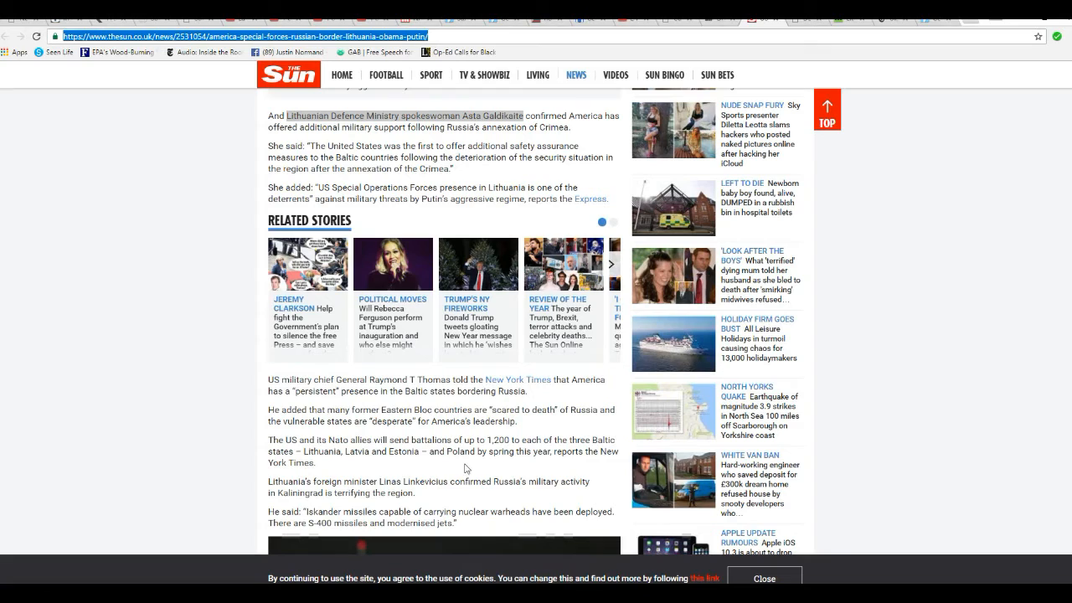
mouse_move(448, 465)
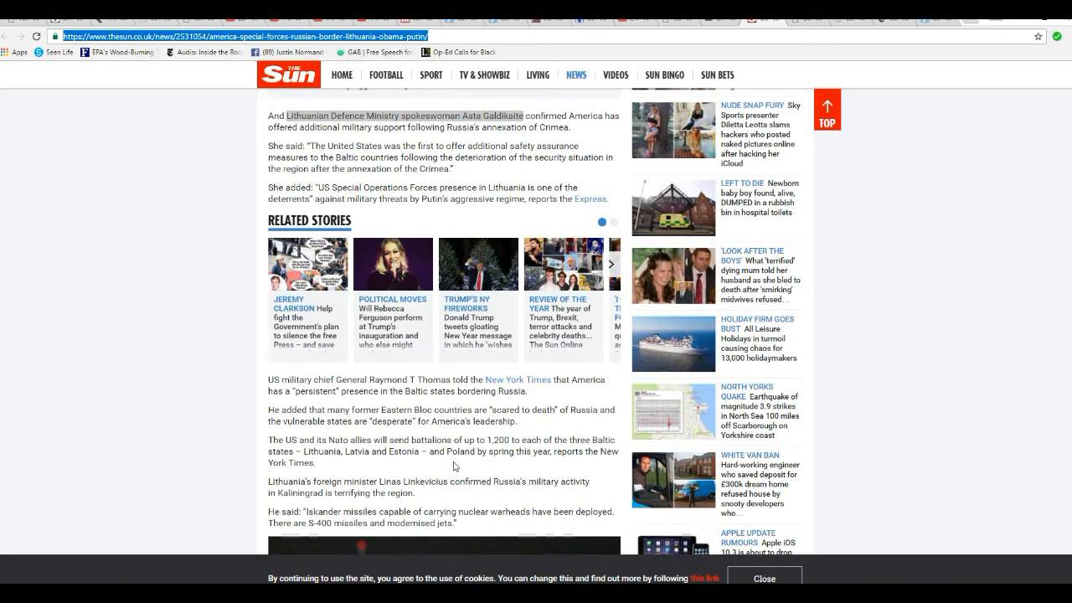
scroll(down, 3)
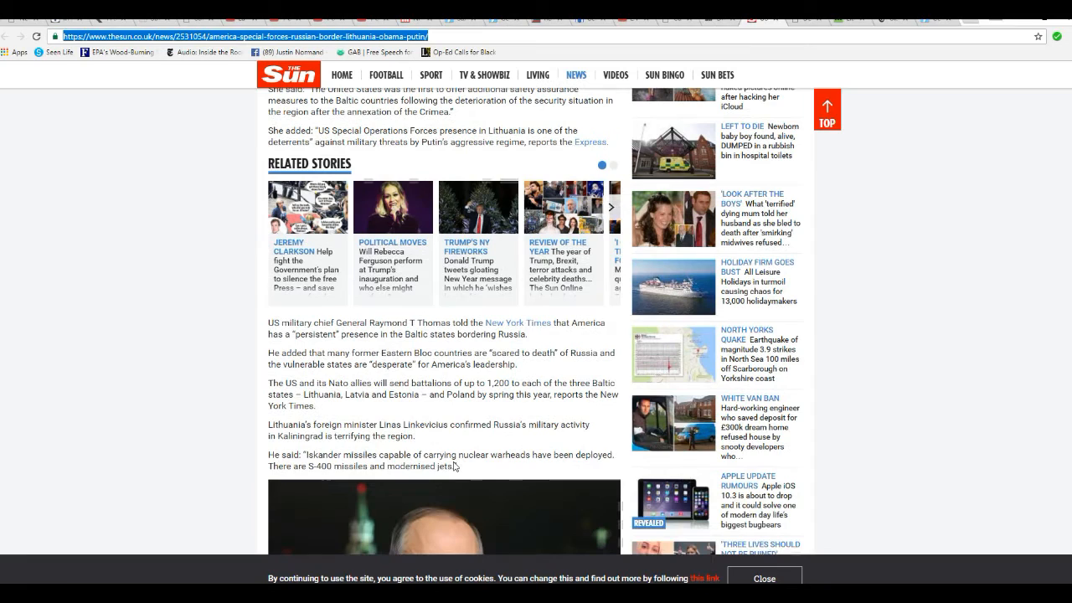
mouse_move(454, 441)
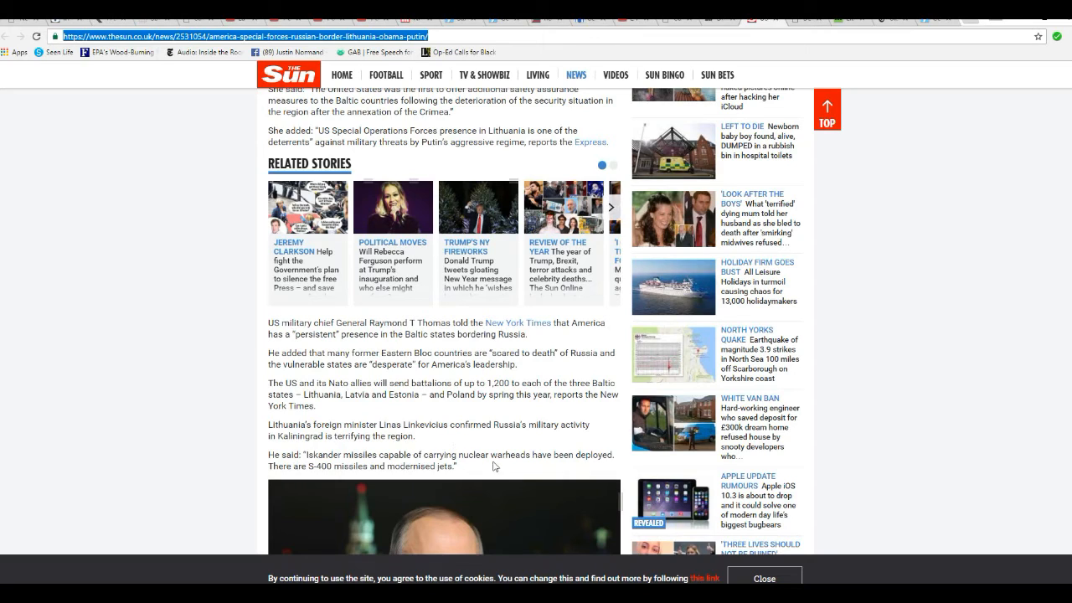
mouse_move(454, 441)
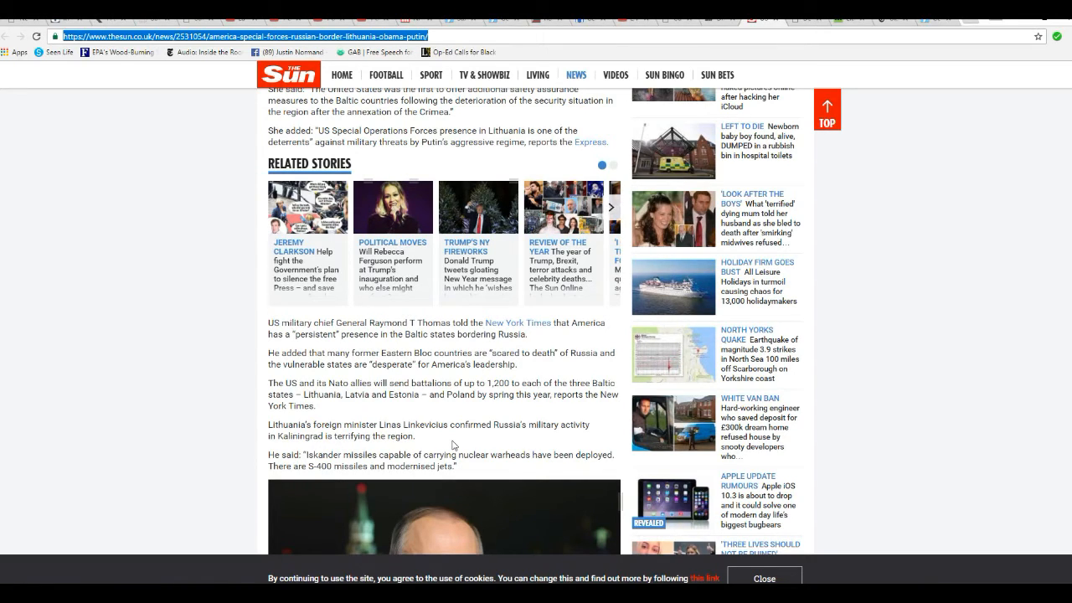
mouse_move(516, 467)
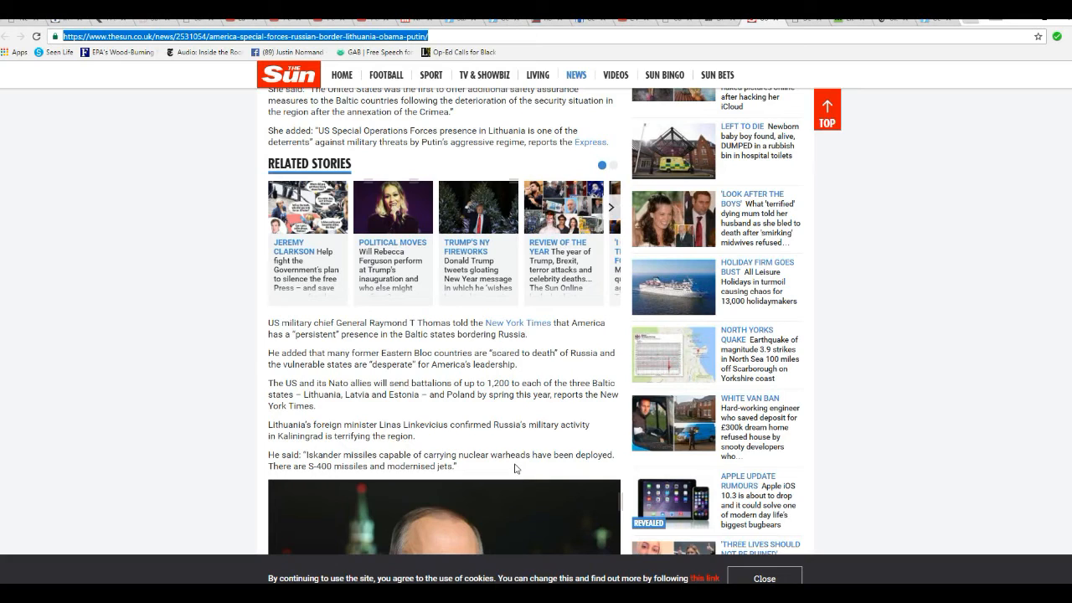
mouse_move(514, 450)
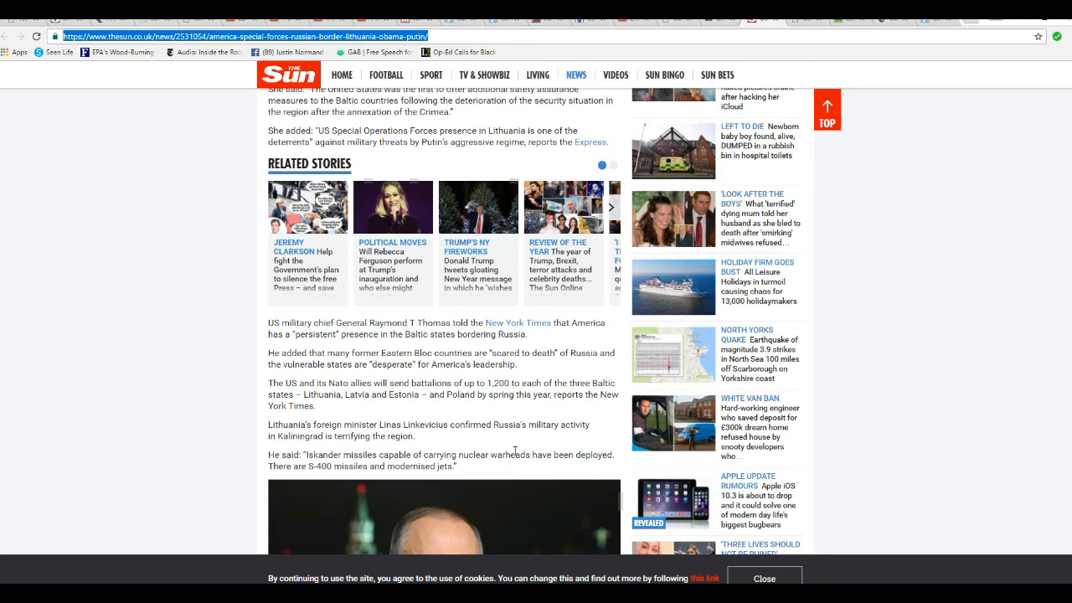
Step: View the Putin missile photo, then return to the spokeswoman's paragraph below the Obama photo
scroll(down, 3)
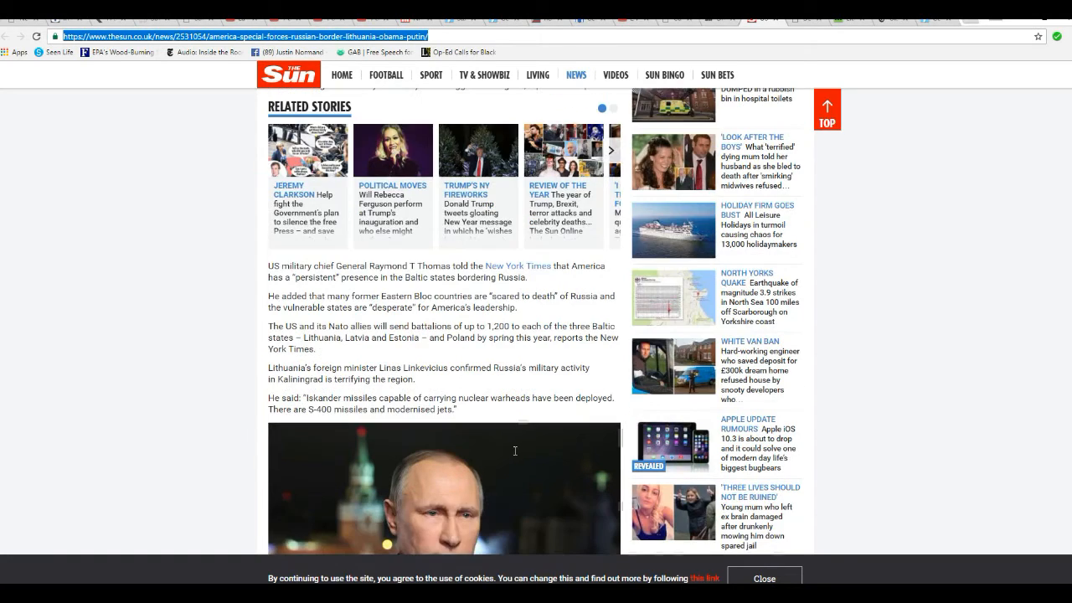
scroll(down, 3)
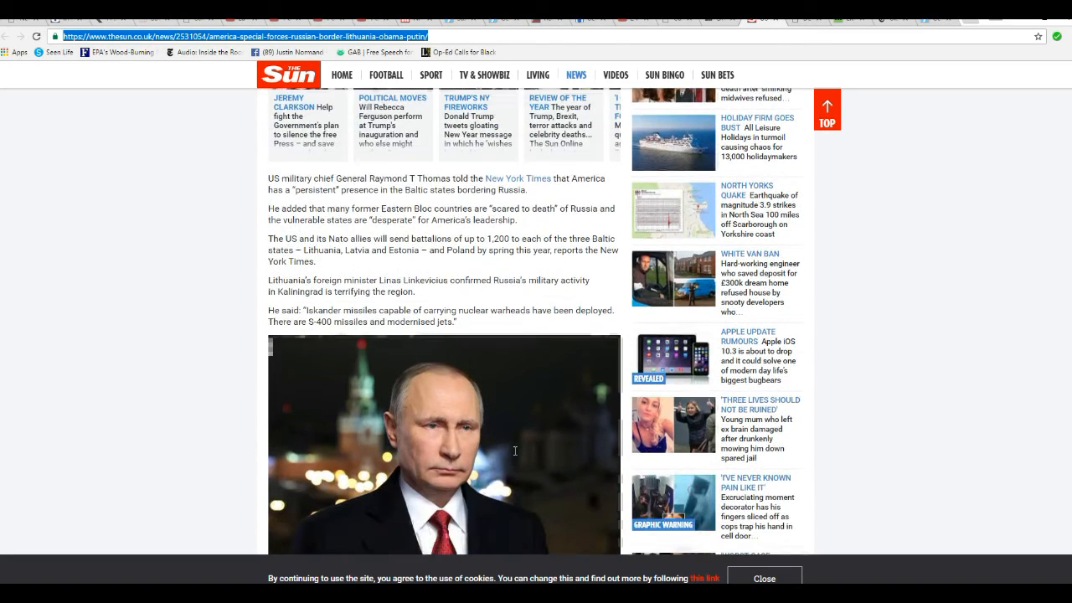
scroll(down, 3)
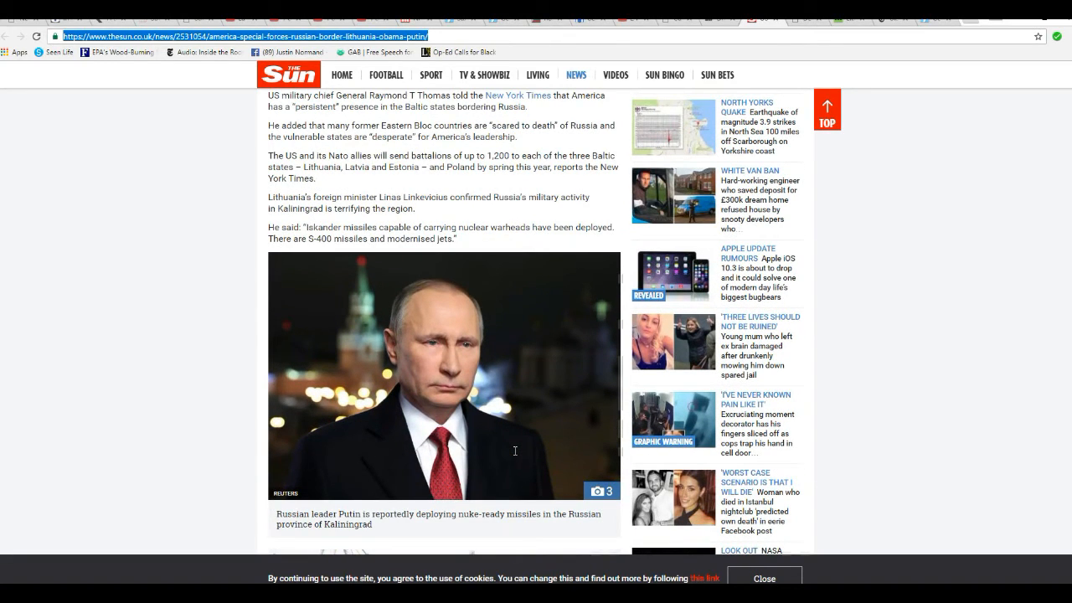
scroll(down, 3)
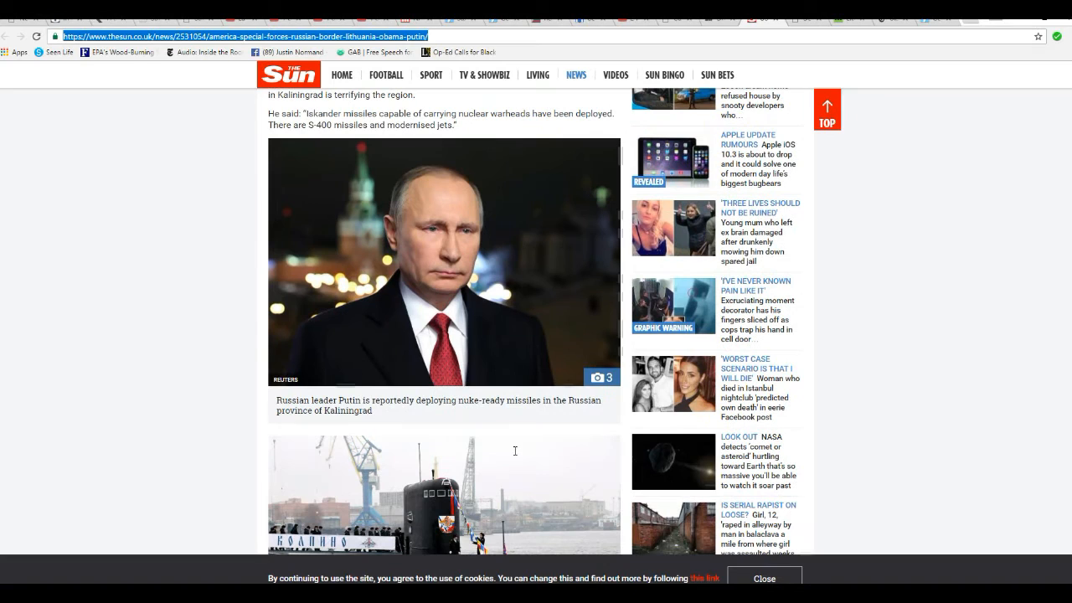
scroll(up, 3)
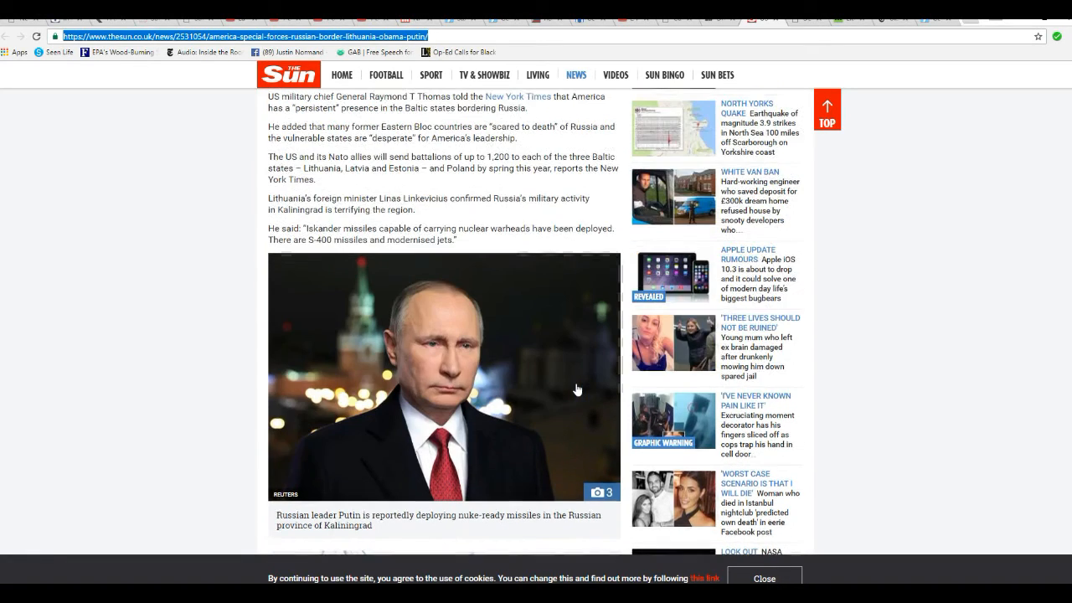
scroll(down, 3)
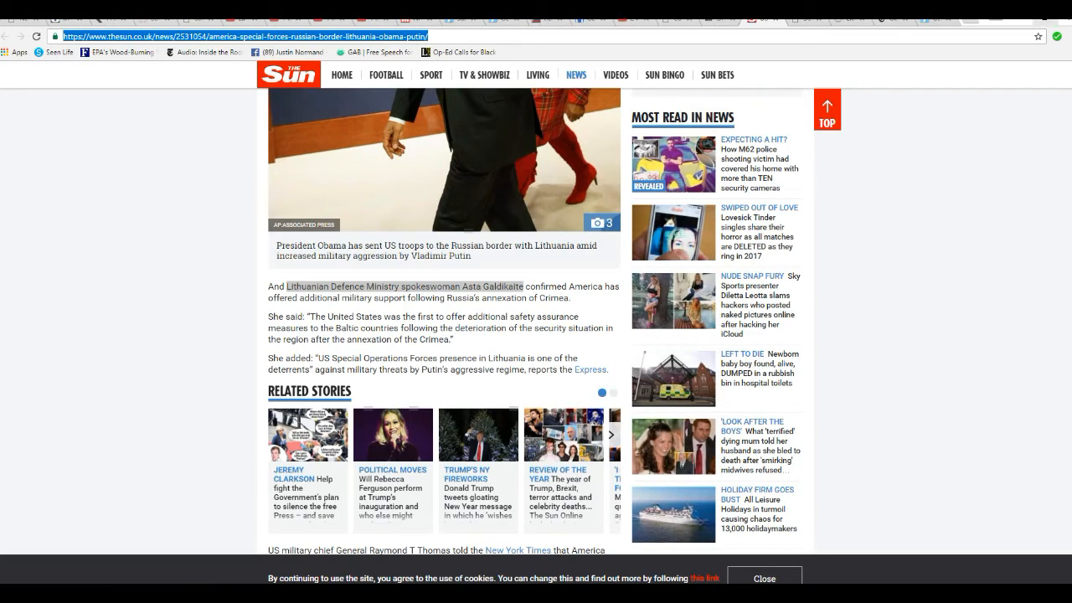
mouse_move(893, 28)
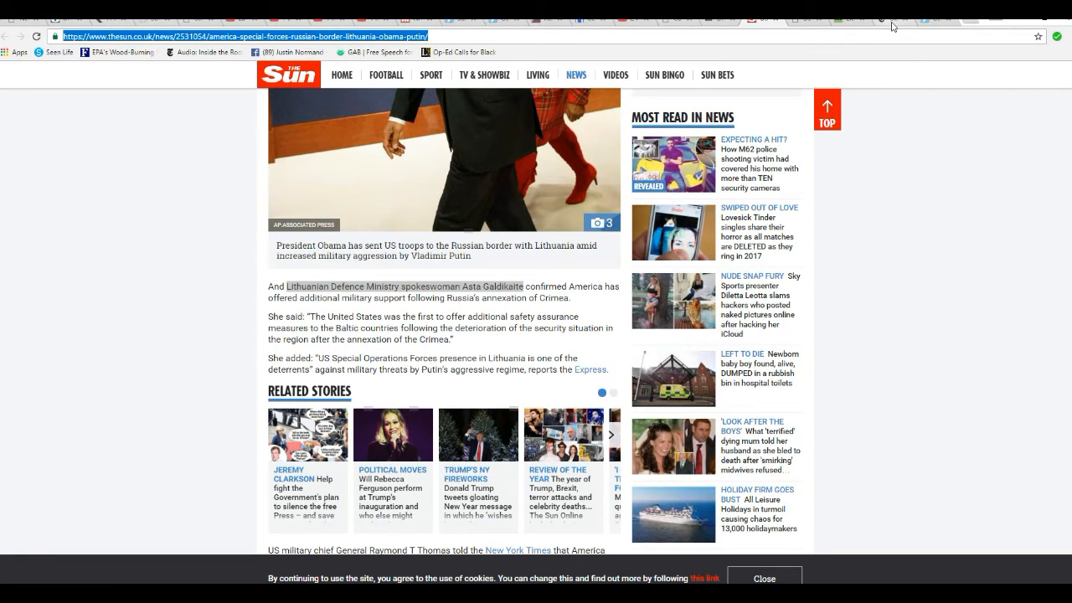
Step: Switch to the New York Times Baltics article and read to General Thomas's 'scared to death' quote
click(519, 550)
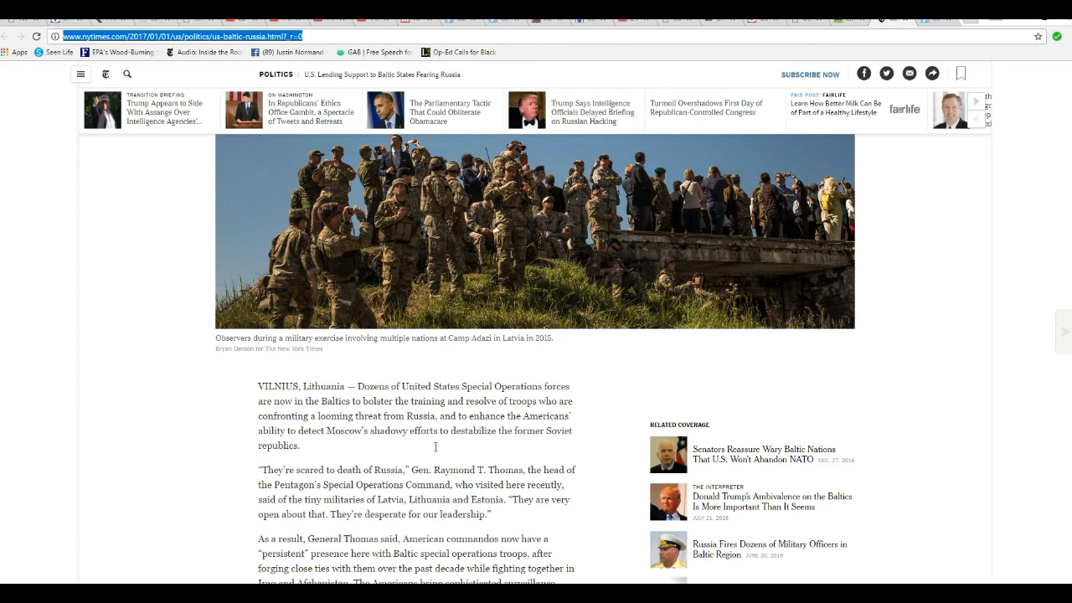
scroll(down, 3)
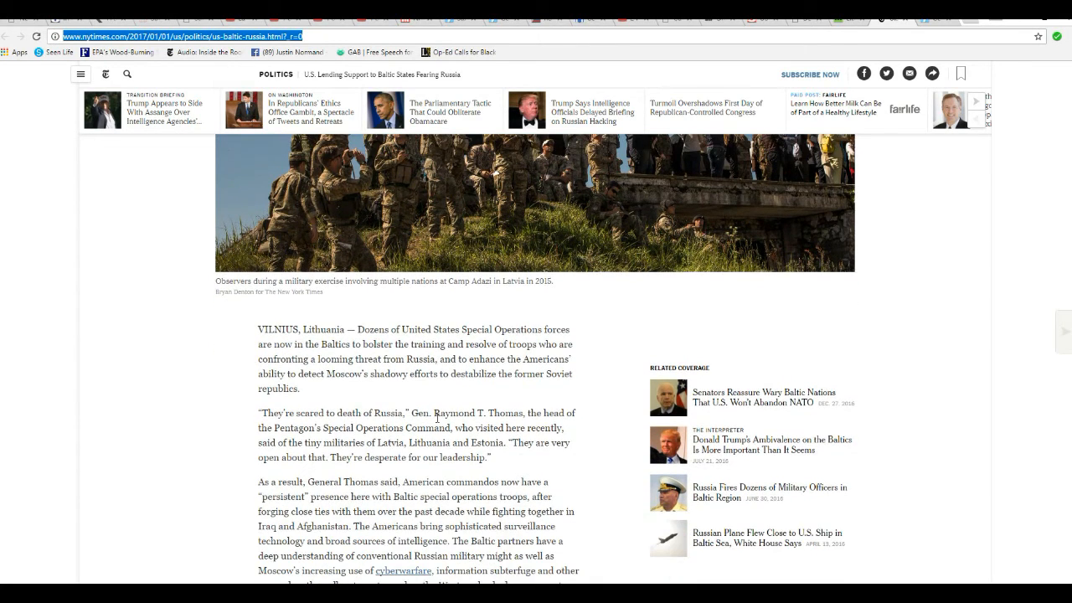
scroll(down, 3)
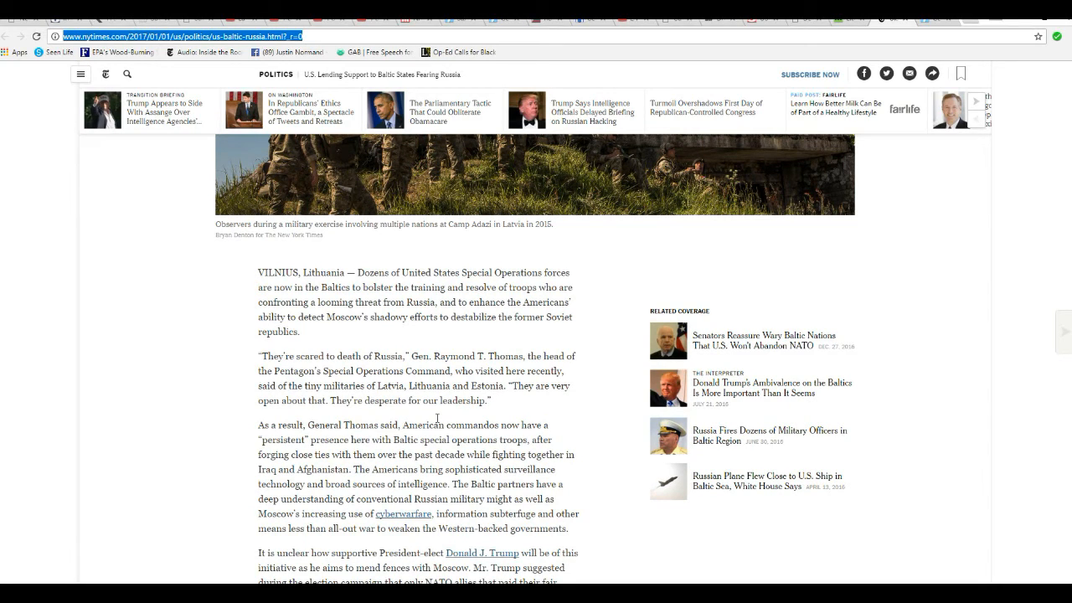
mouse_move(446, 419)
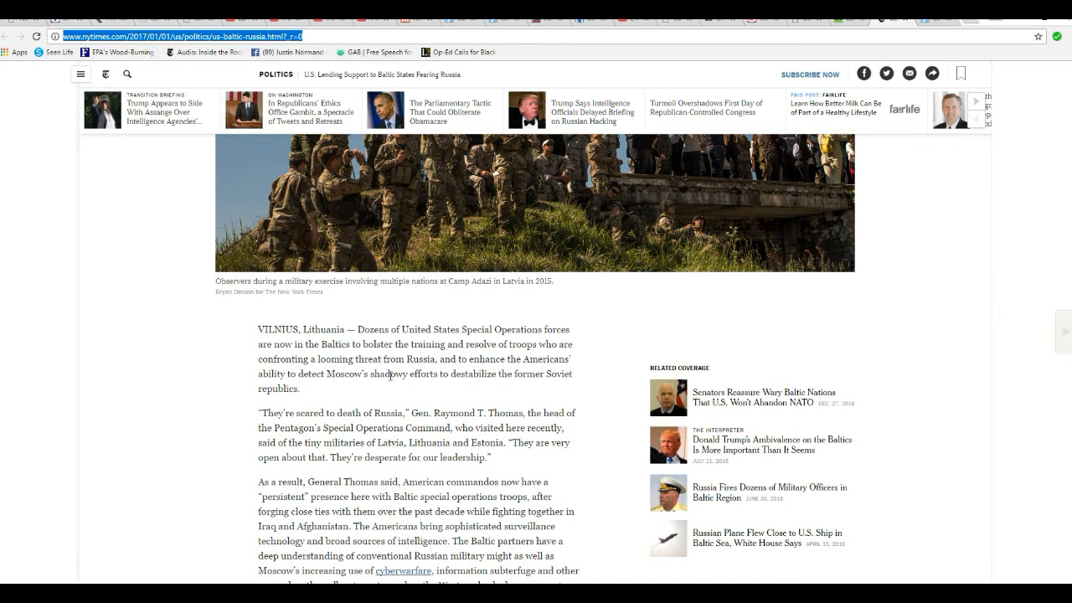
mouse_move(463, 396)
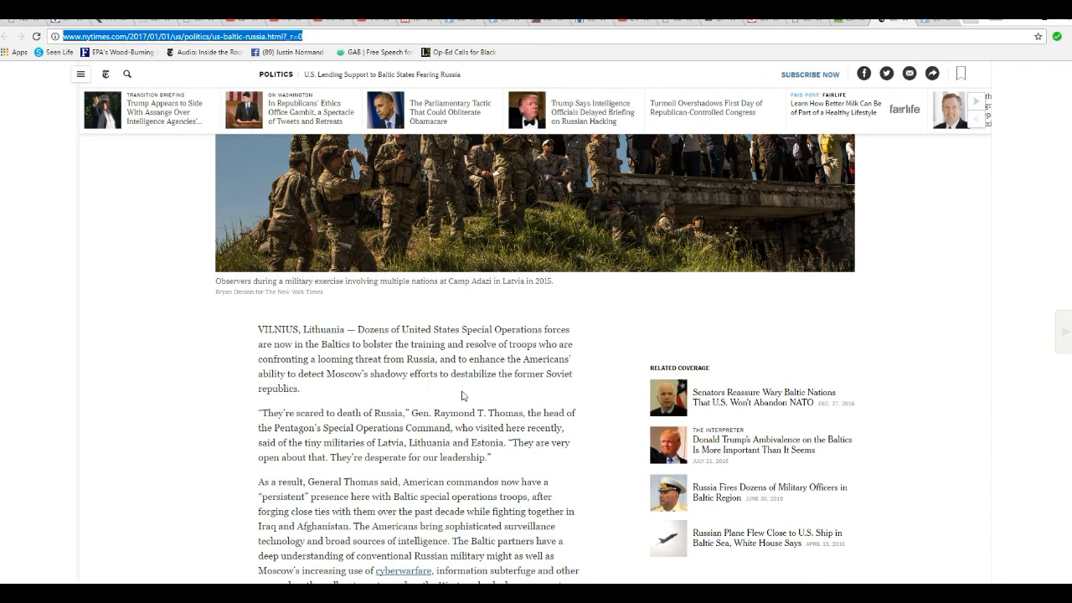
mouse_move(447, 397)
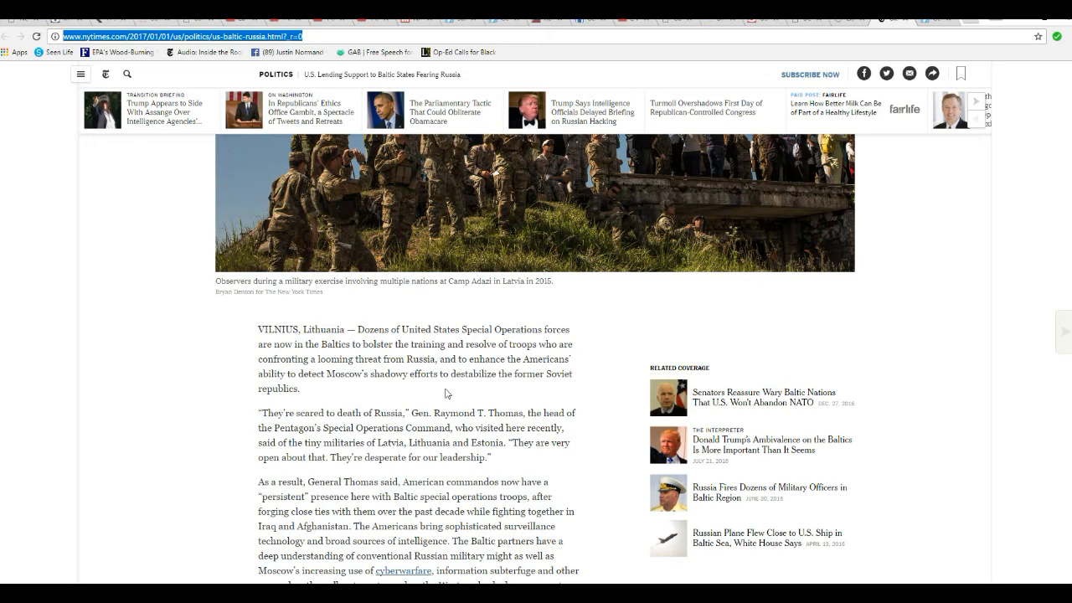
mouse_move(456, 384)
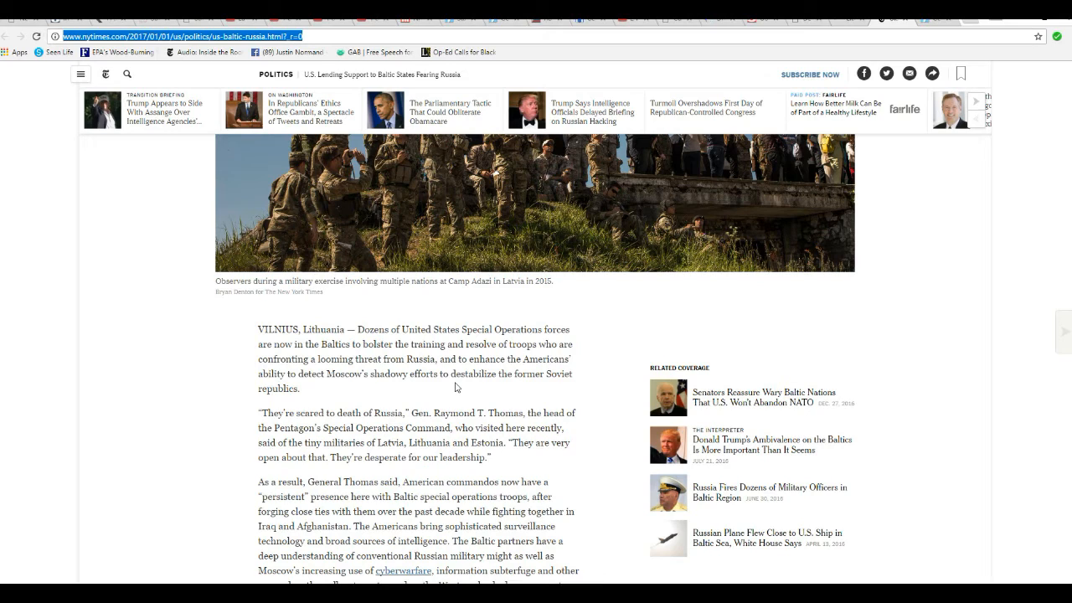
mouse_move(516, 459)
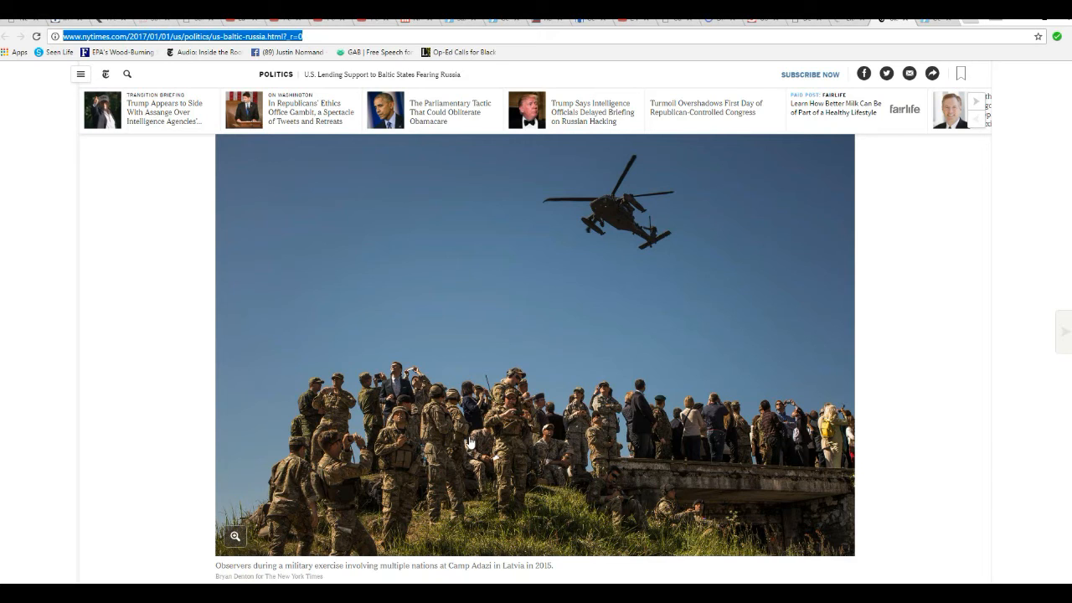
mouse_move(584, 497)
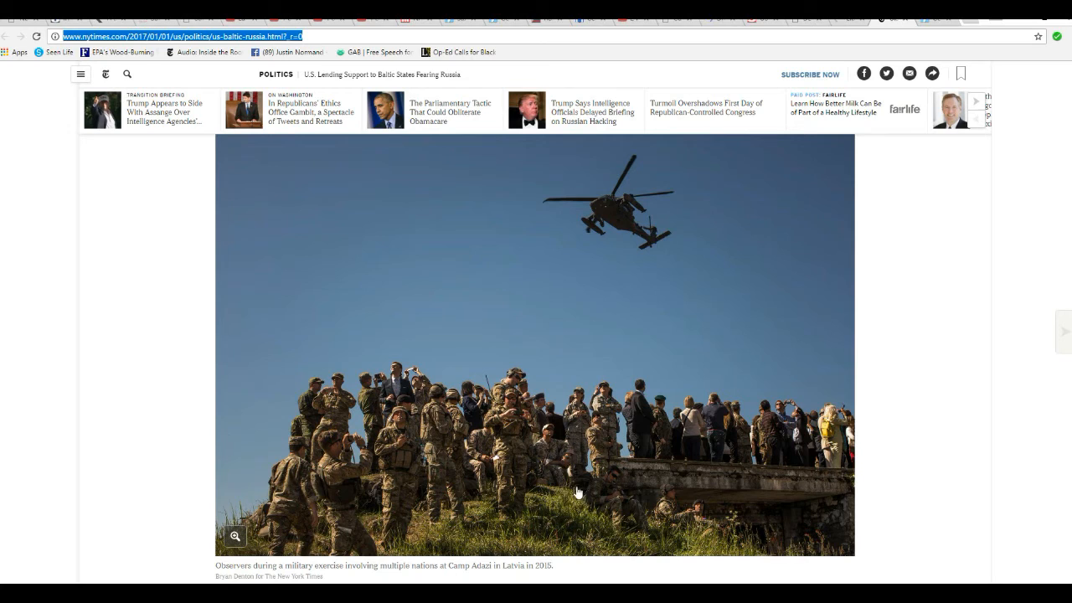
mouse_move(552, 471)
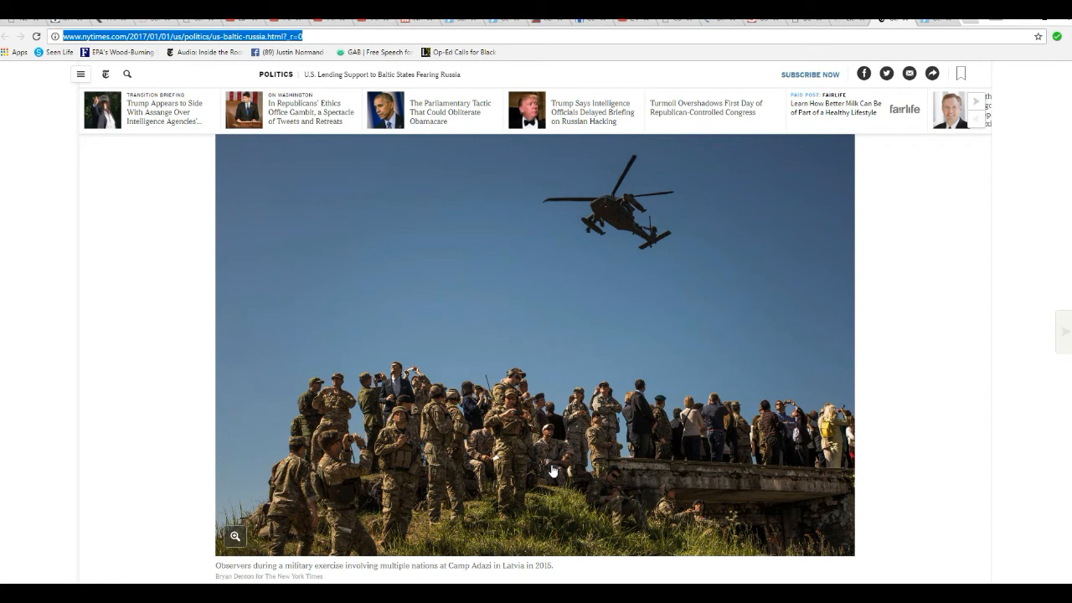
Step: View the helicopter lead photo and open the New York Times section menu
scroll(down, 3)
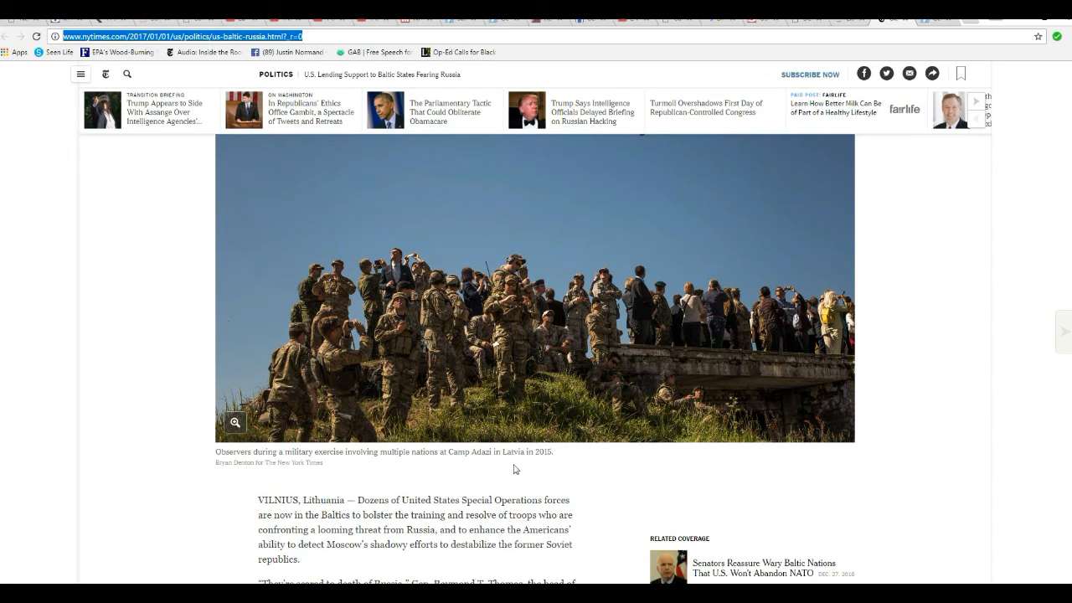
mouse_move(399, 428)
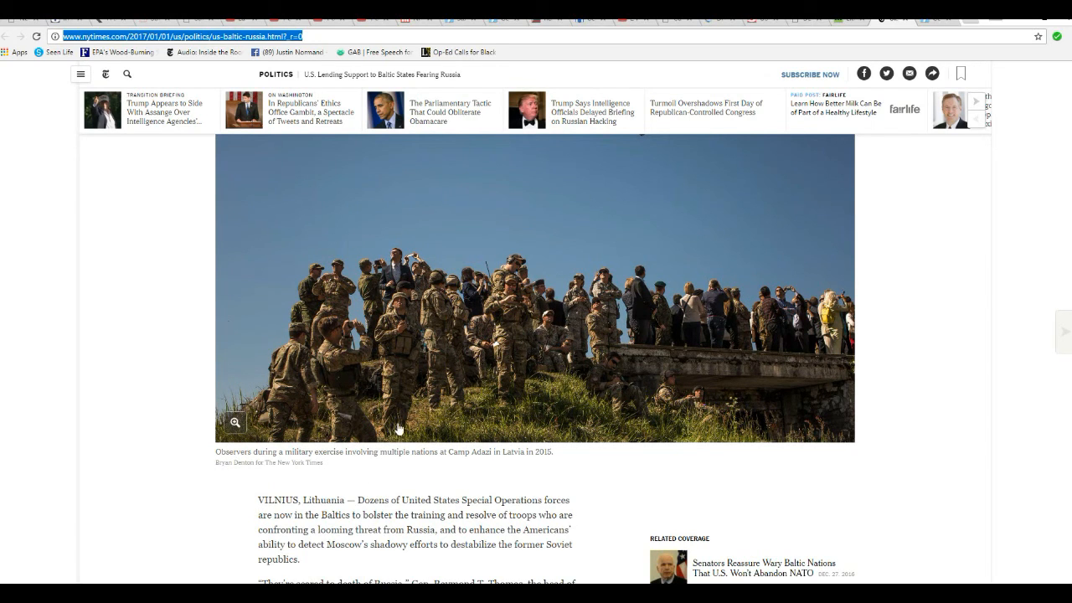
mouse_move(366, 342)
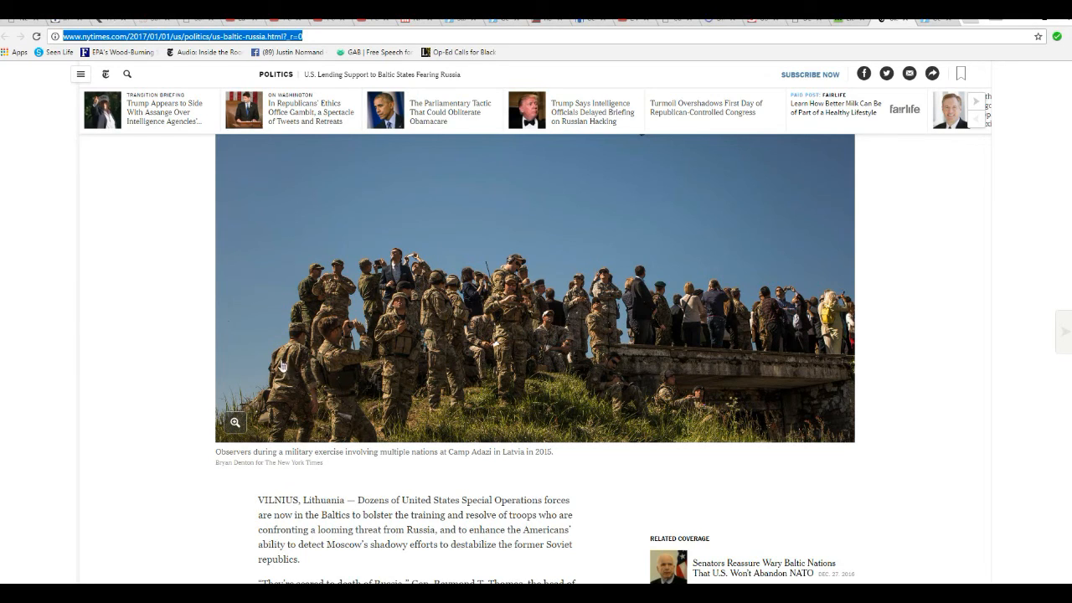
mouse_move(112, 305)
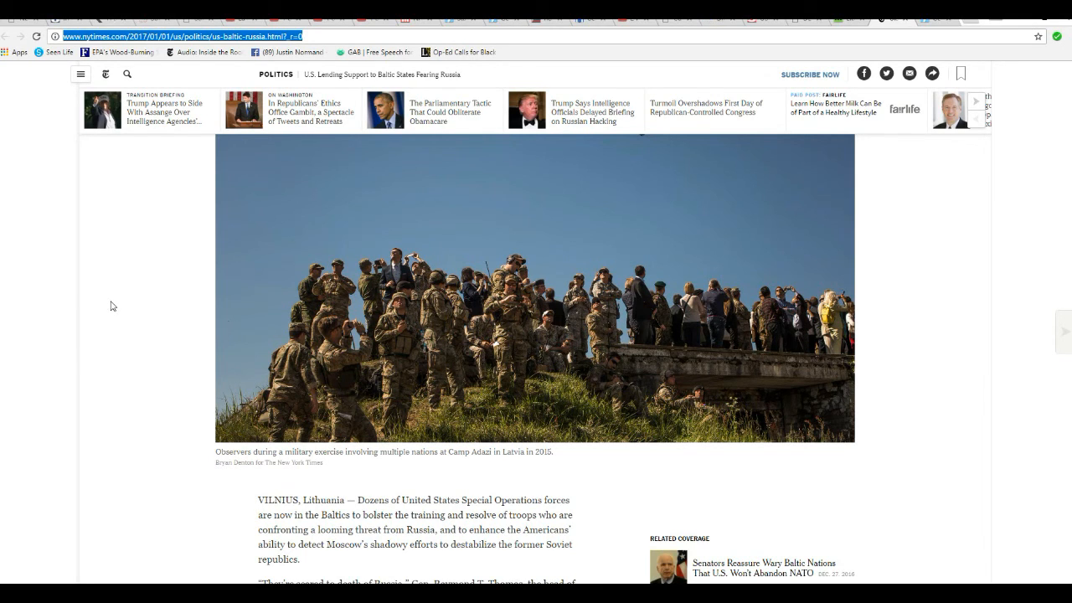
mouse_move(165, 285)
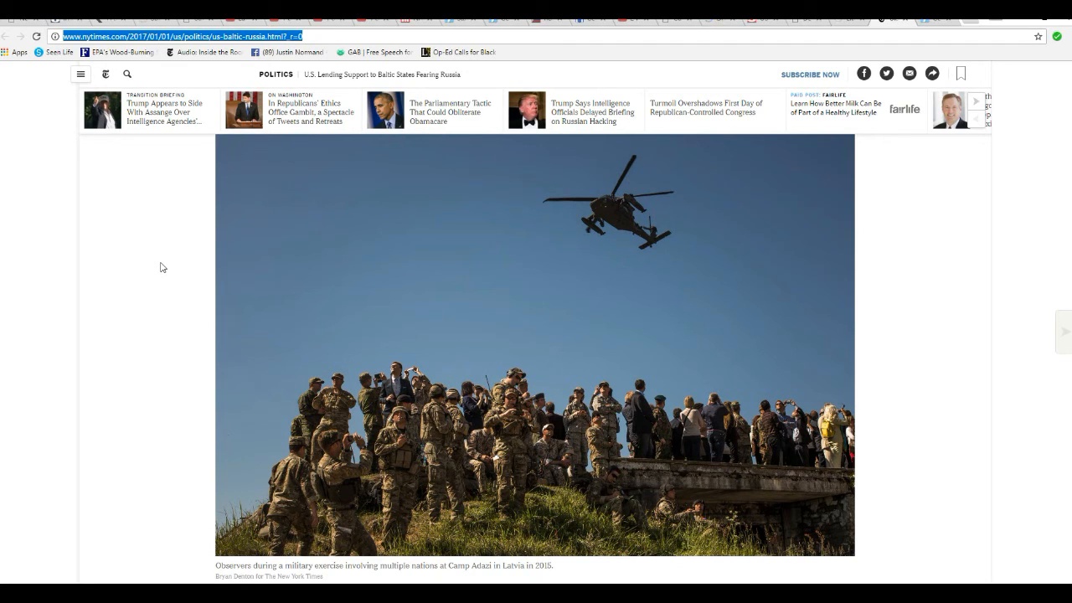
mouse_move(421, 113)
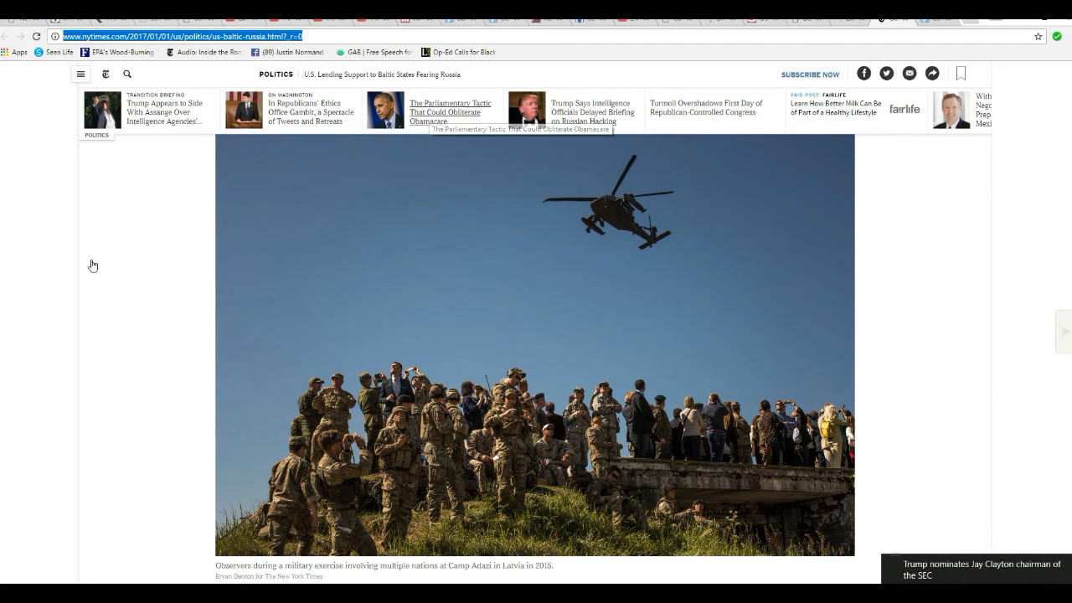
mouse_move(127, 273)
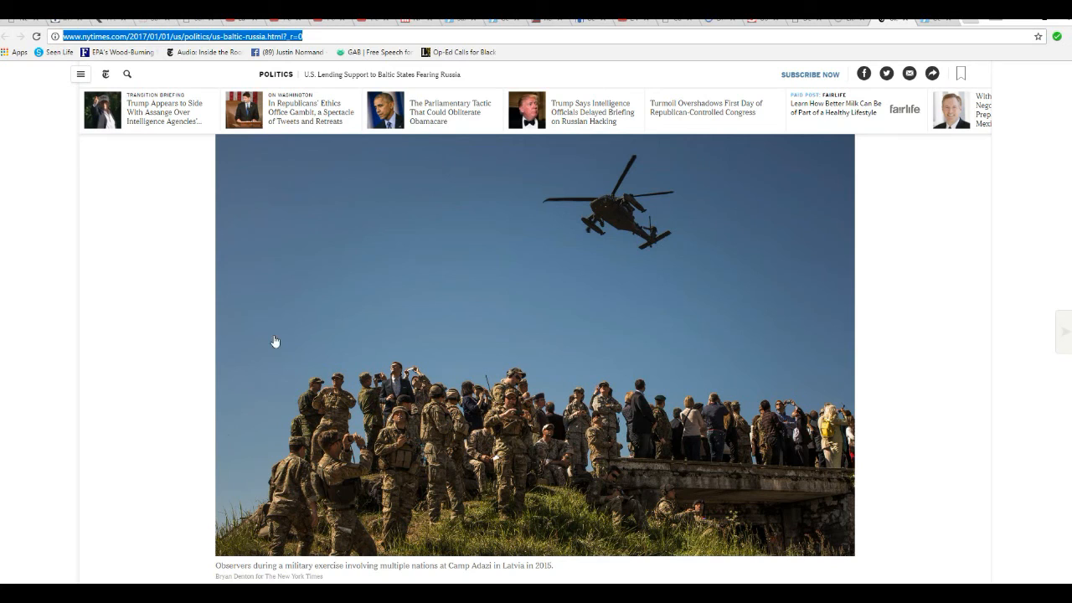
click(81, 74)
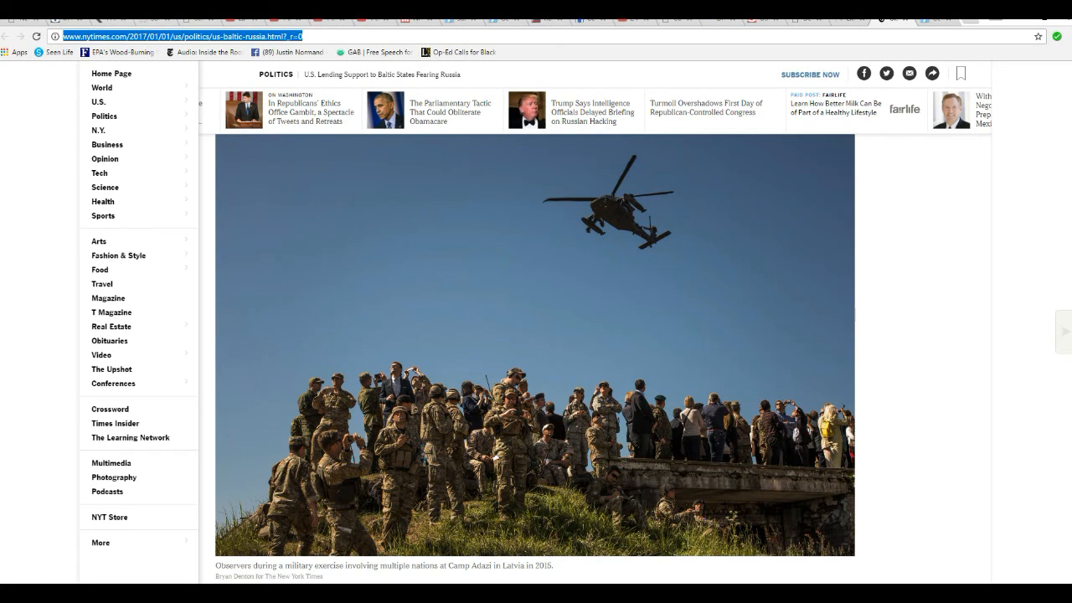